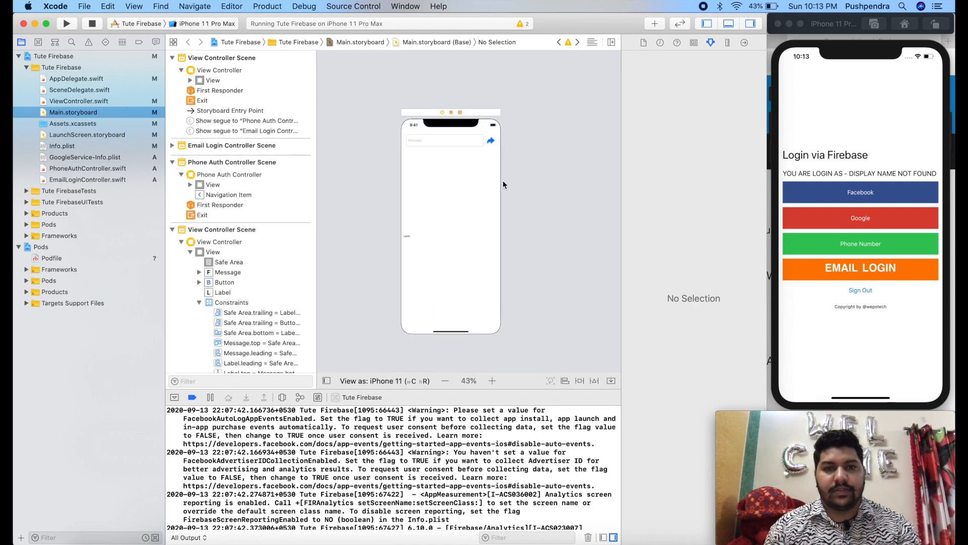
- Inspect the chat screen layout and the message text field's properties
left_click(492, 381)
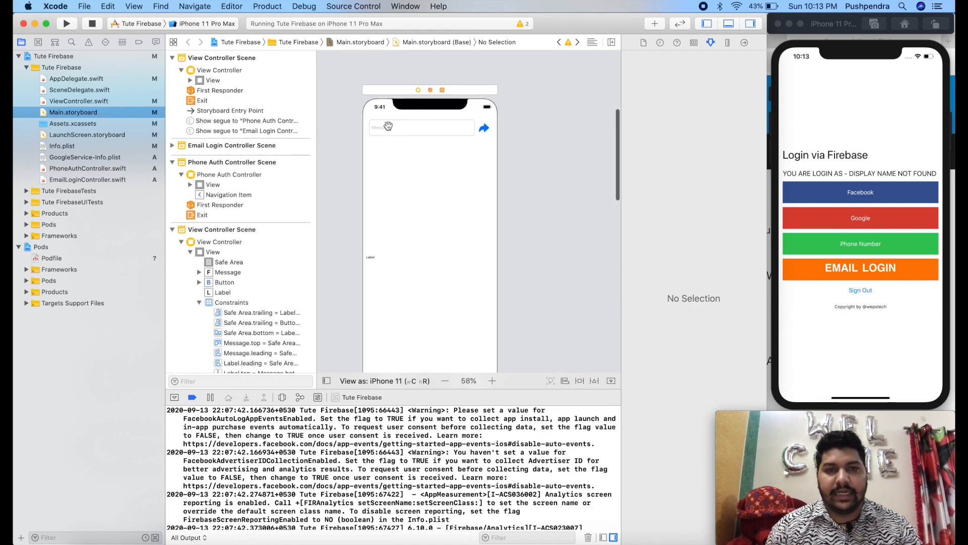
left_click(421, 127)
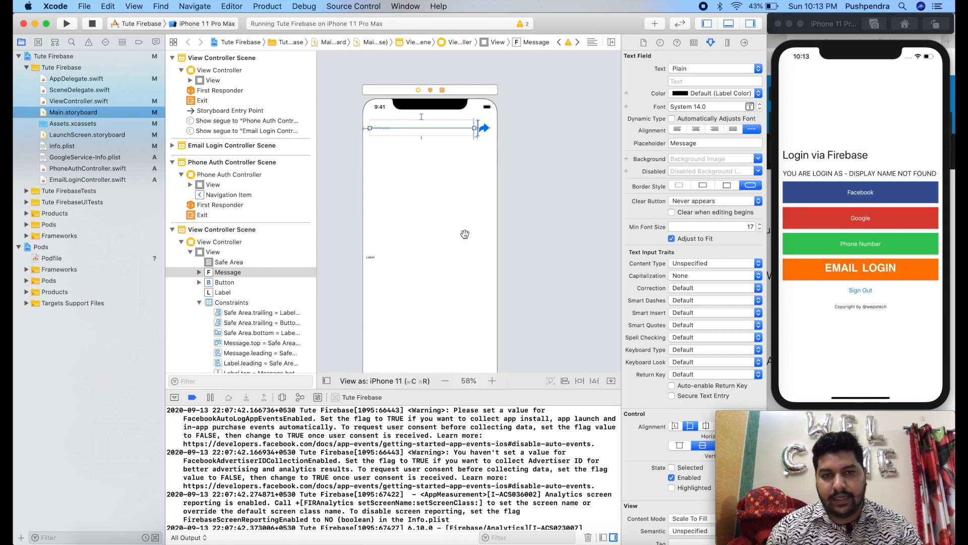
mouse_move(482, 278)
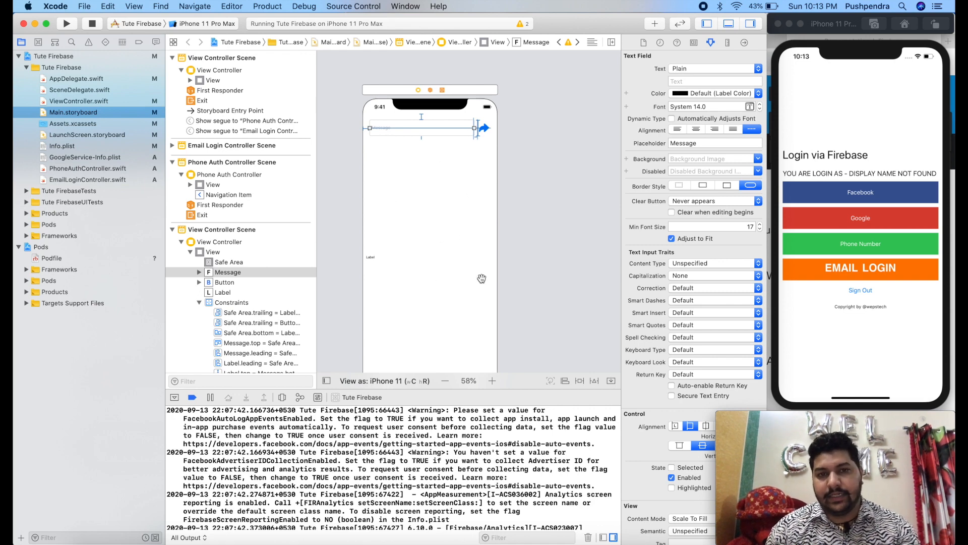
mouse_move(487, 141)
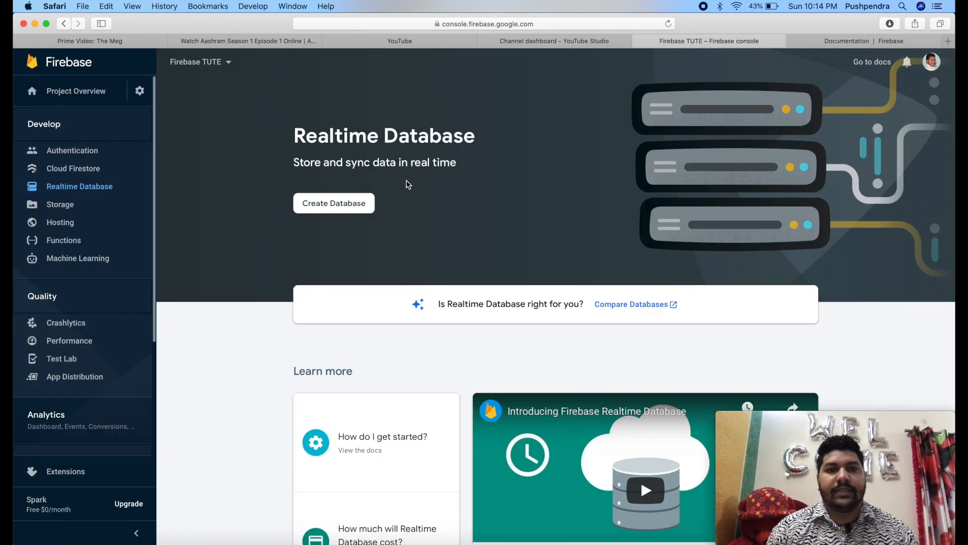
mouse_move(120, 150)
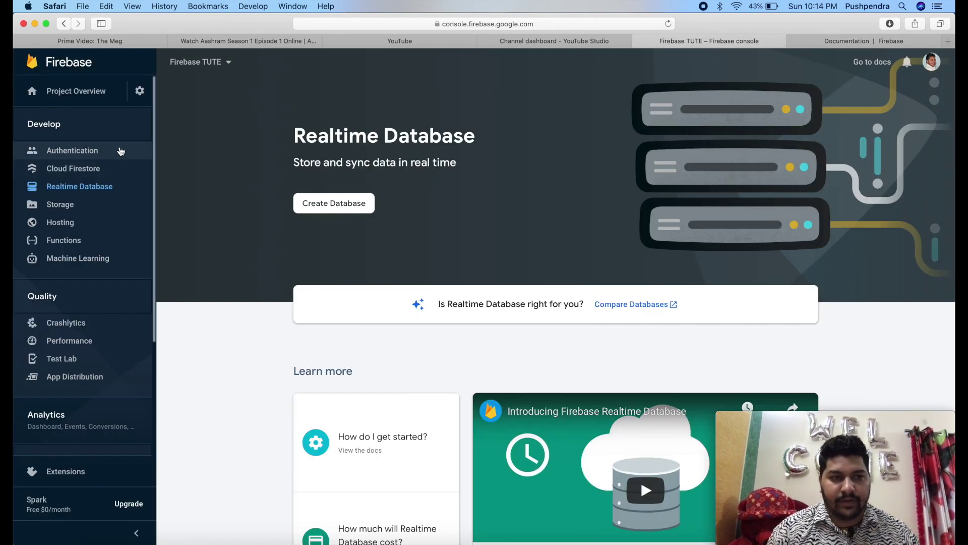
mouse_move(121, 189)
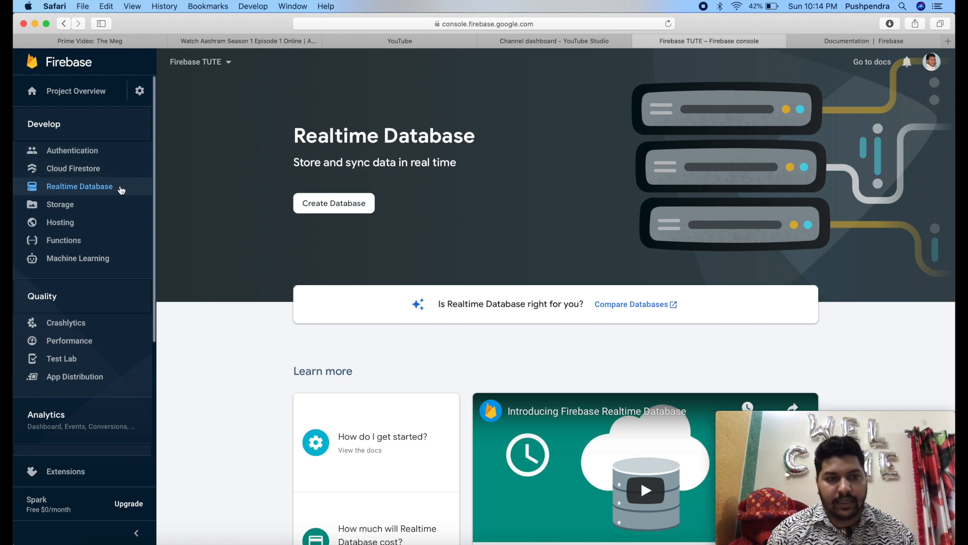
mouse_move(303, 201)
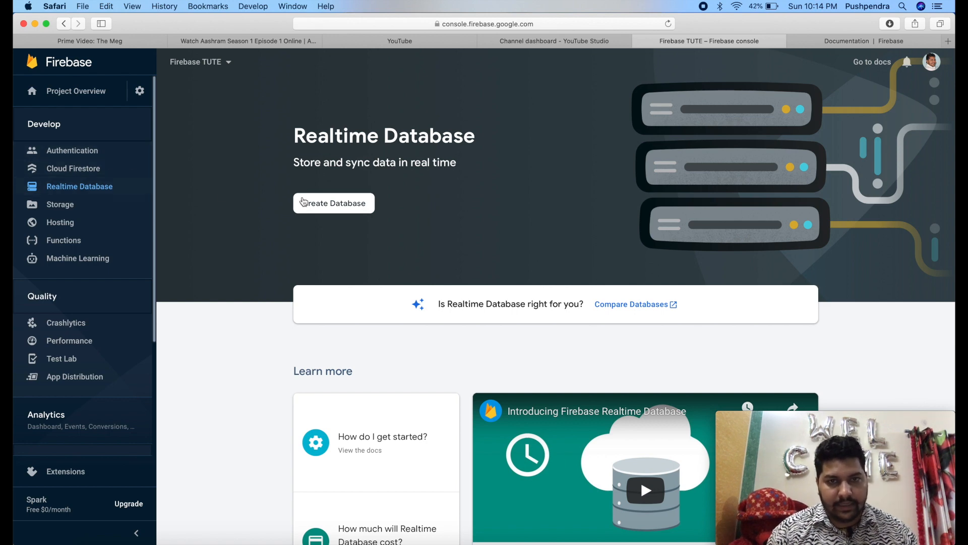
mouse_move(391, 137)
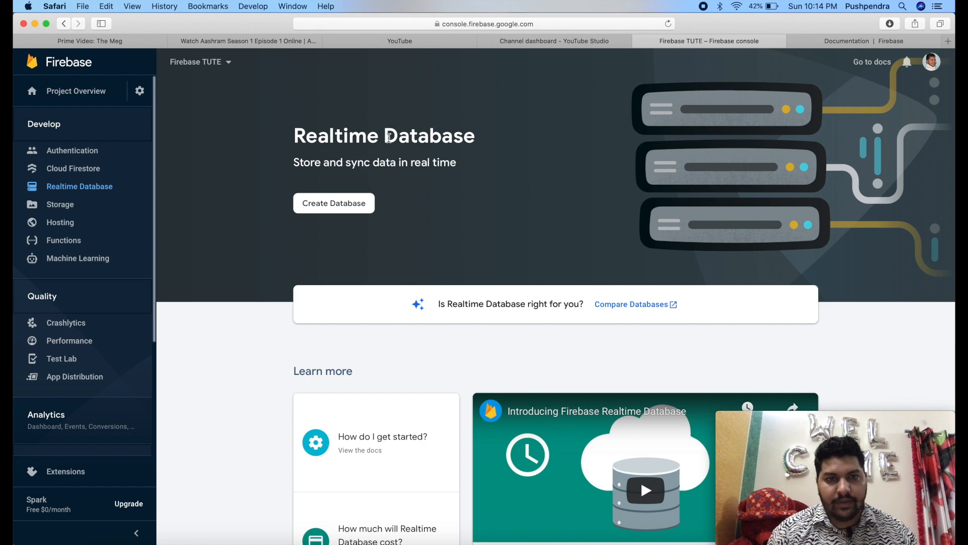
mouse_move(366, 202)
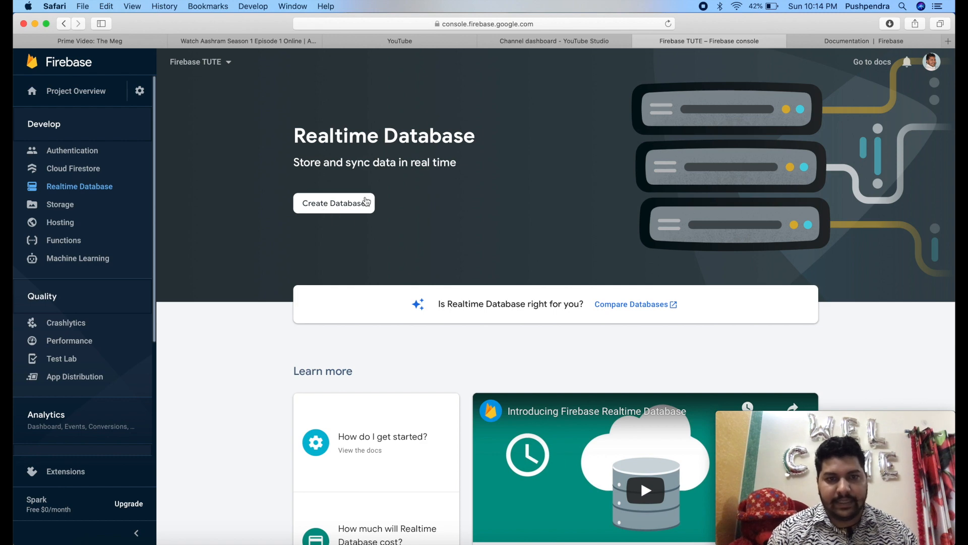
- Create the Realtime Database for Firebase TUTE, enabled with test-mode rules
left_click(334, 203)
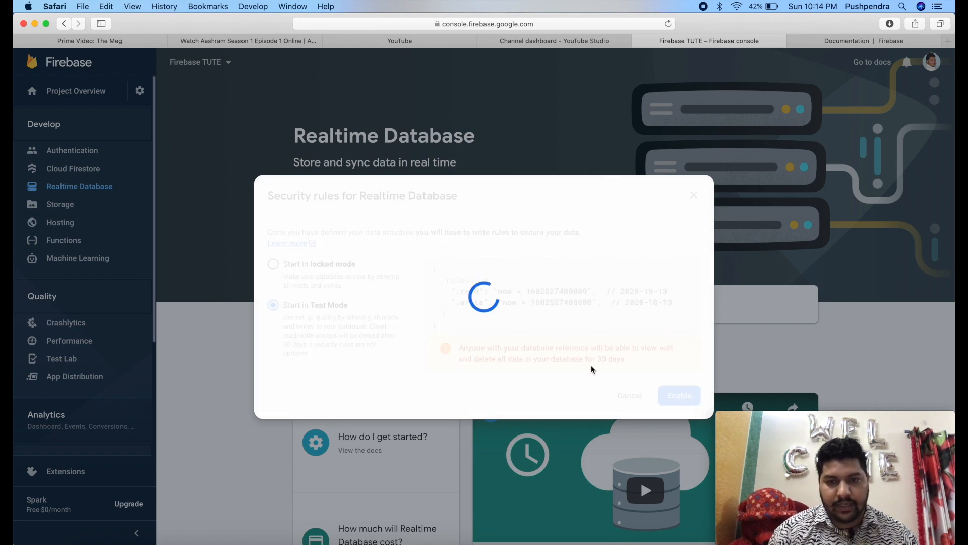
left_click(680, 395)
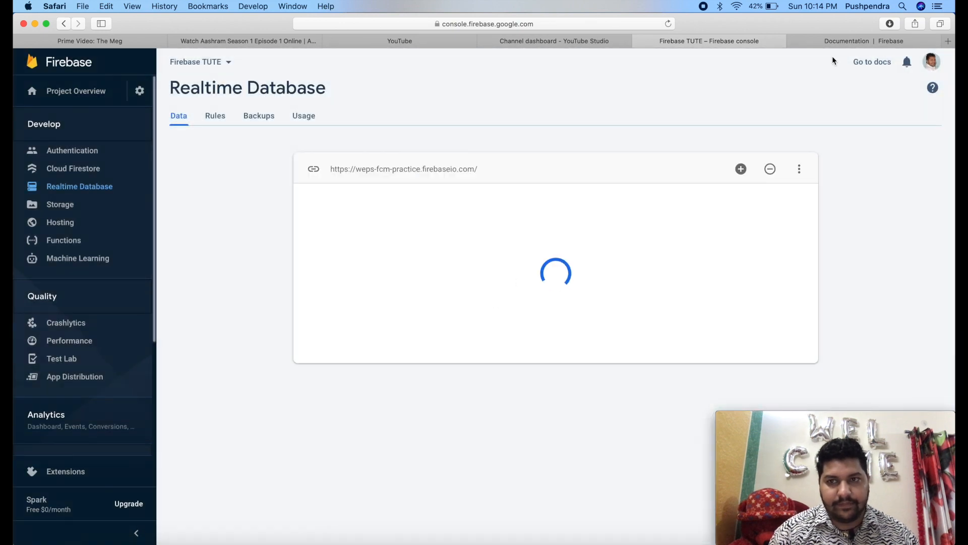
left_click(862, 41)
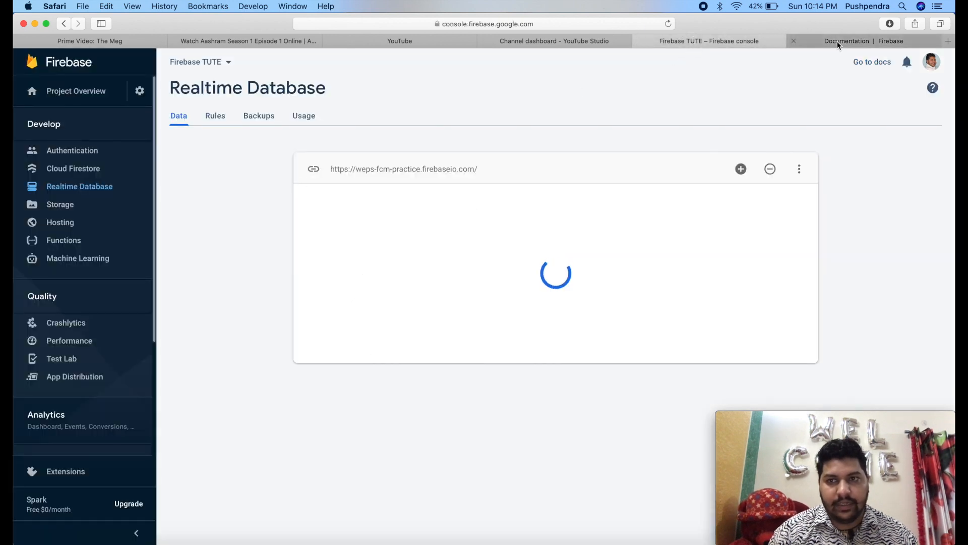
- Navigate the docs to Guides > Realtime Database > iOS > Get Started
left_click(859, 41)
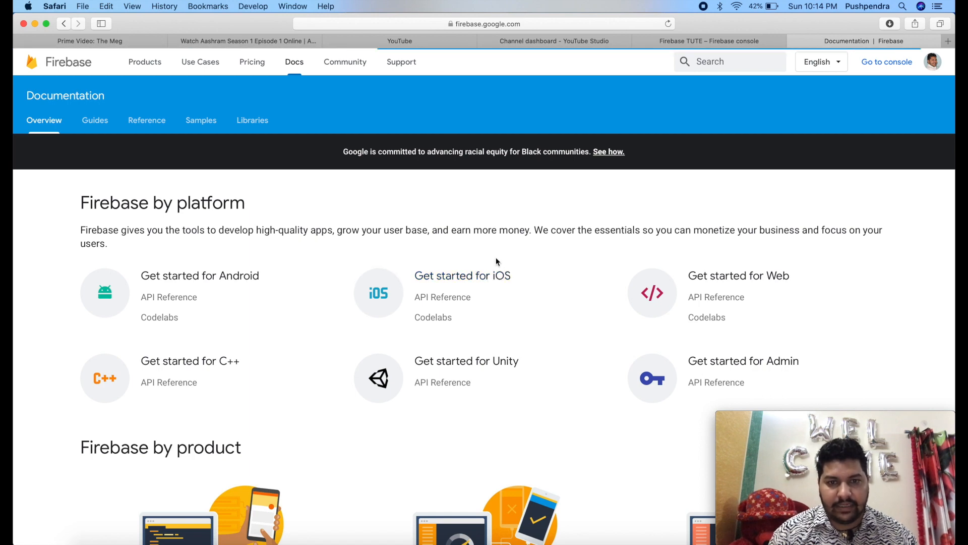
left_click(462, 275)
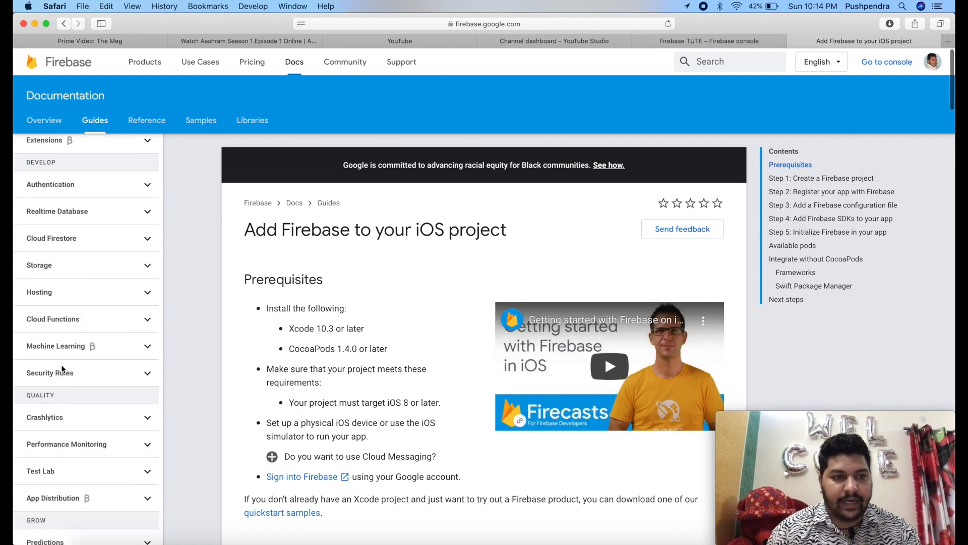
left_click(56, 211)
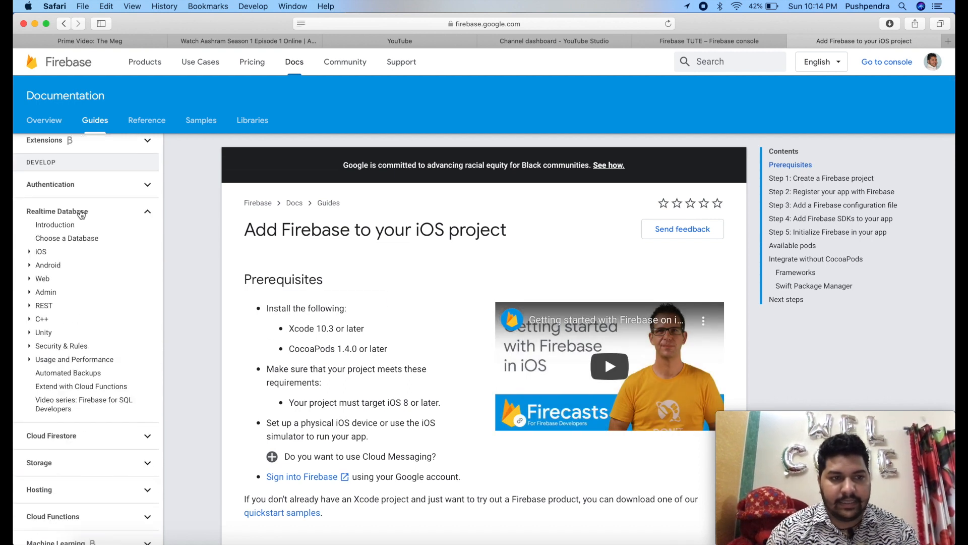
left_click(40, 253)
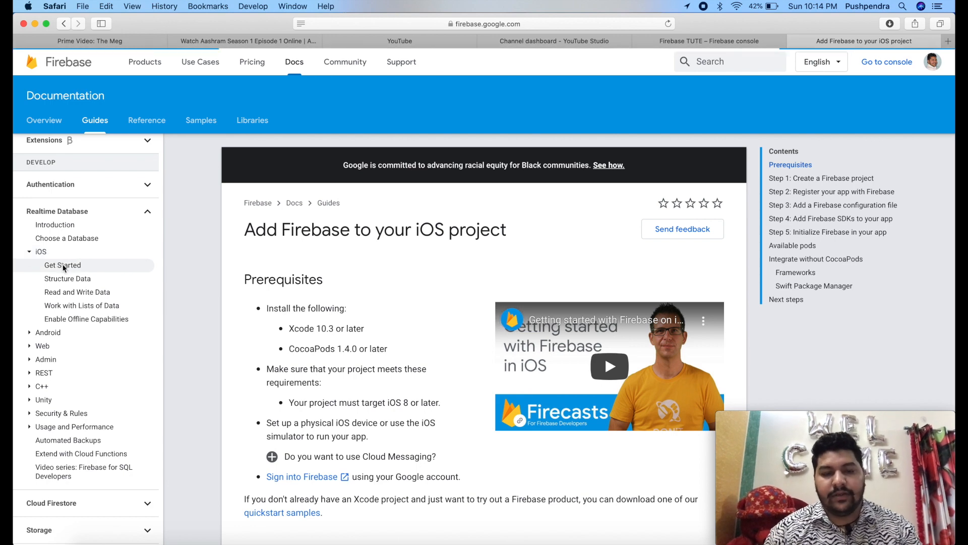
left_click(62, 264)
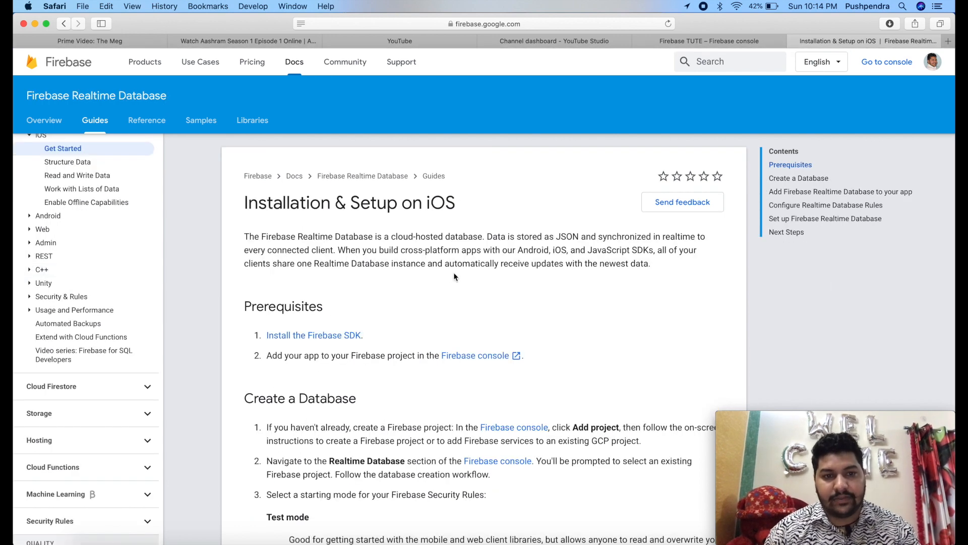
- Select the pod 'Firebase/Database' dependency line in the setup guide to copy it
scroll("down", 3)
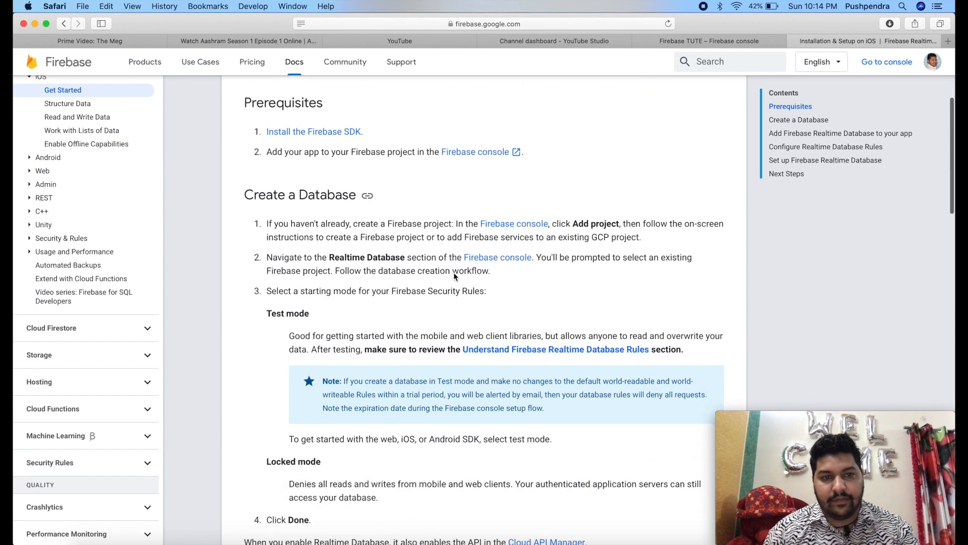
scroll("down", 3)
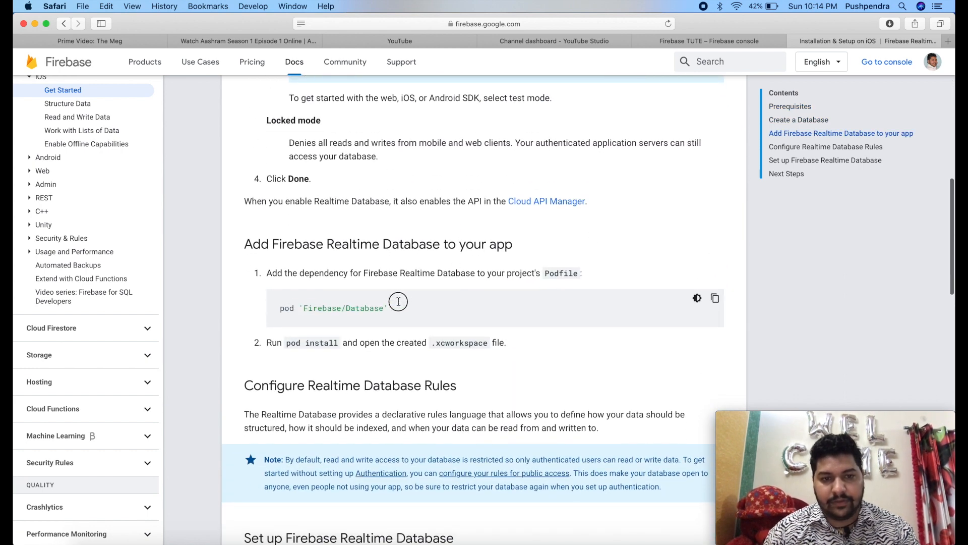
triple_click(342, 307)
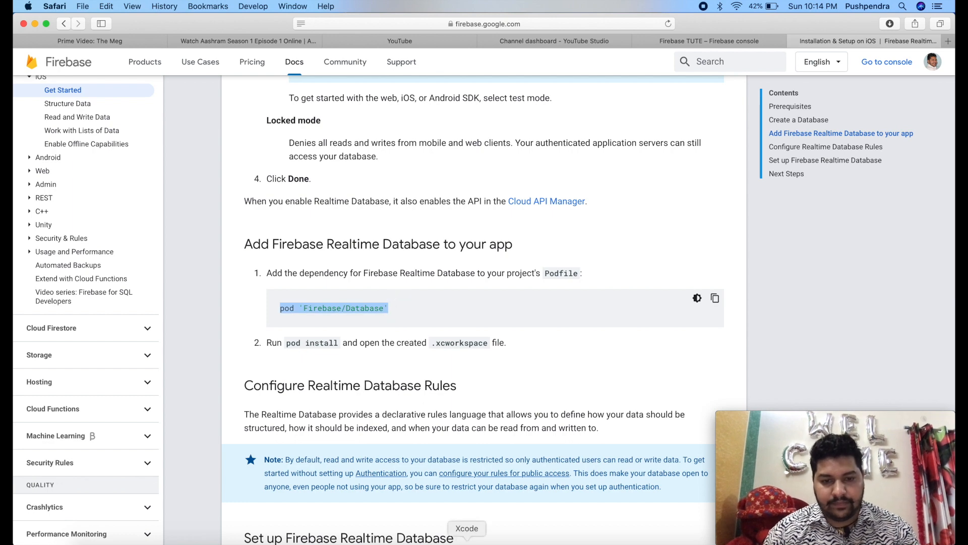
- Add pod 'Firebase/Database' to the Podfile after Firebase/Auth
left_click(466, 529)
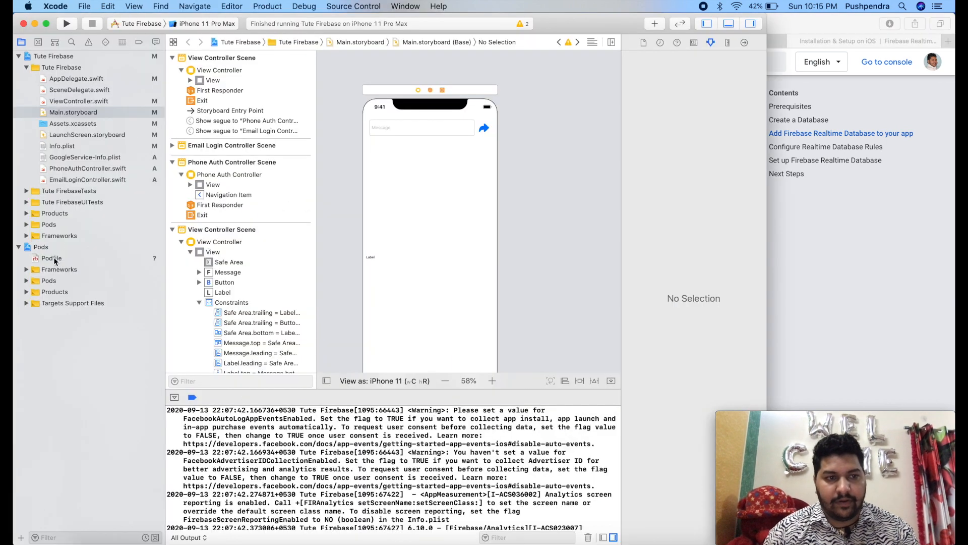
left_click(50, 258)
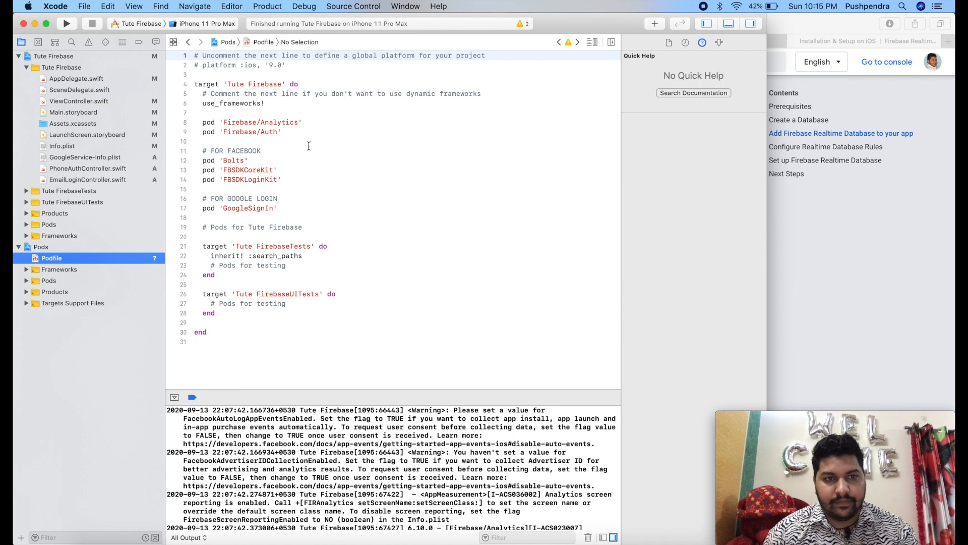
type("pod 'Firebase/Database'")
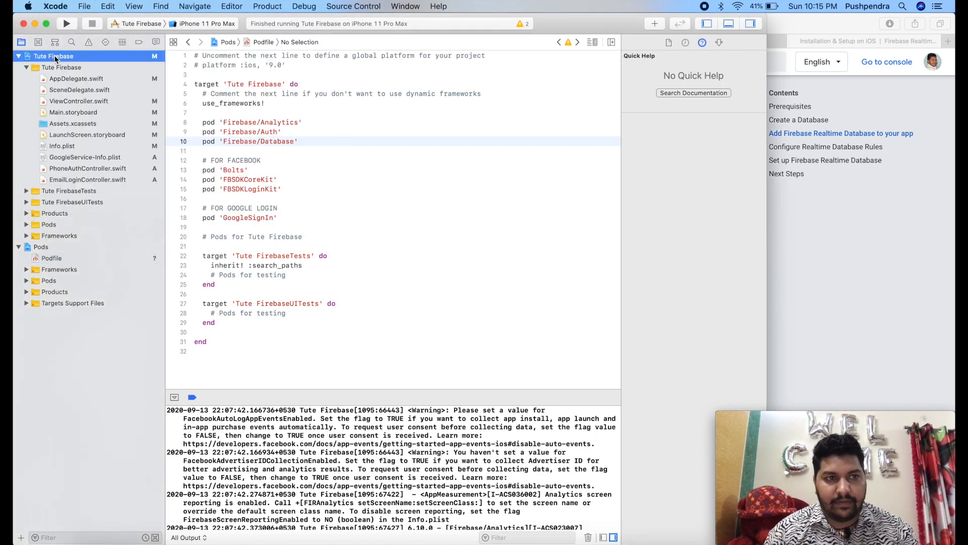
left_click(46, 56)
type("pod in")
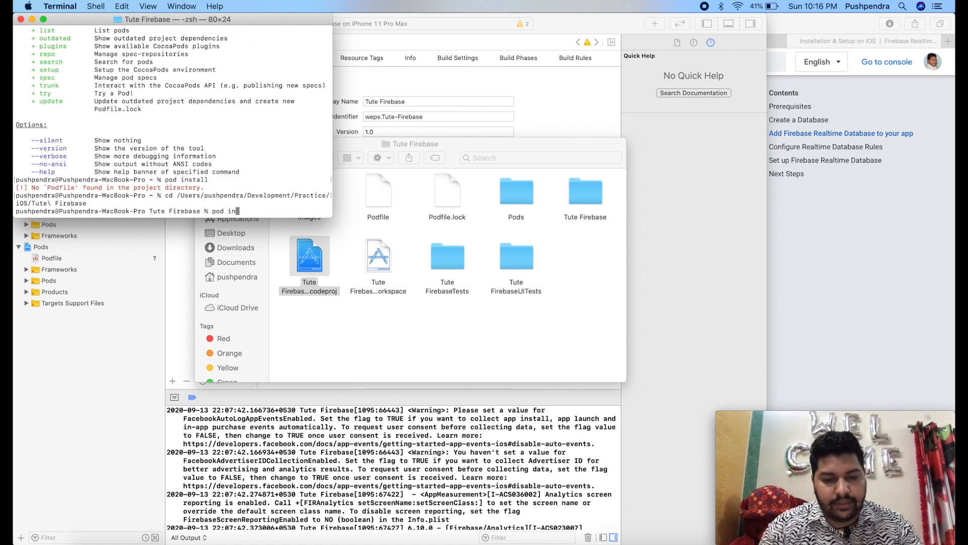
- Run pod install in the Tute Firebase project folder
key("Return")
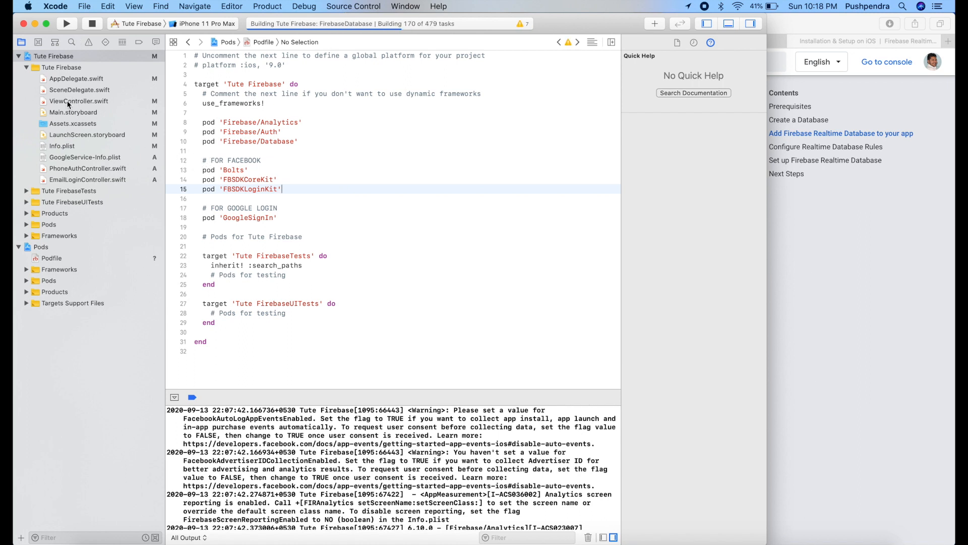
- Start a new Cocoa Touch class file in the Tute Firebase group
left_click(54, 66)
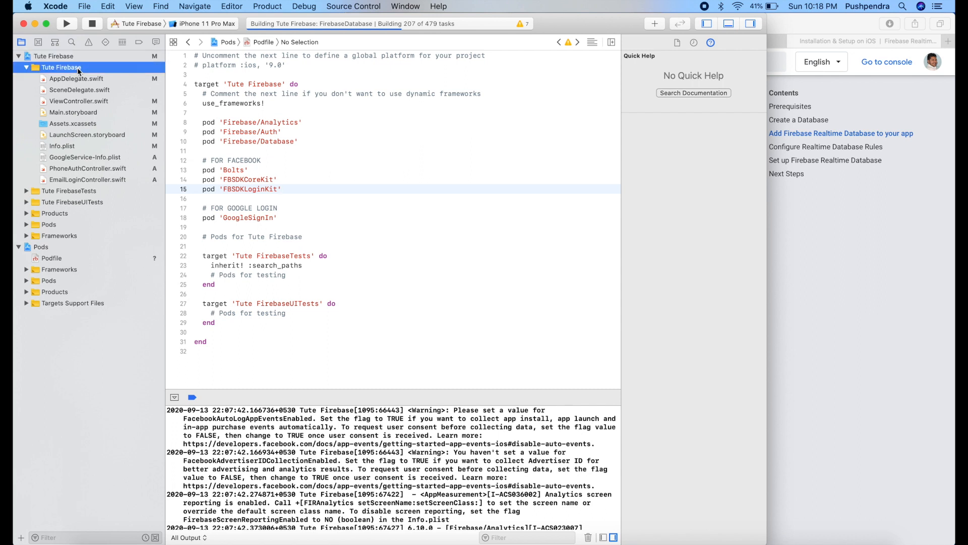
right_click(60, 67)
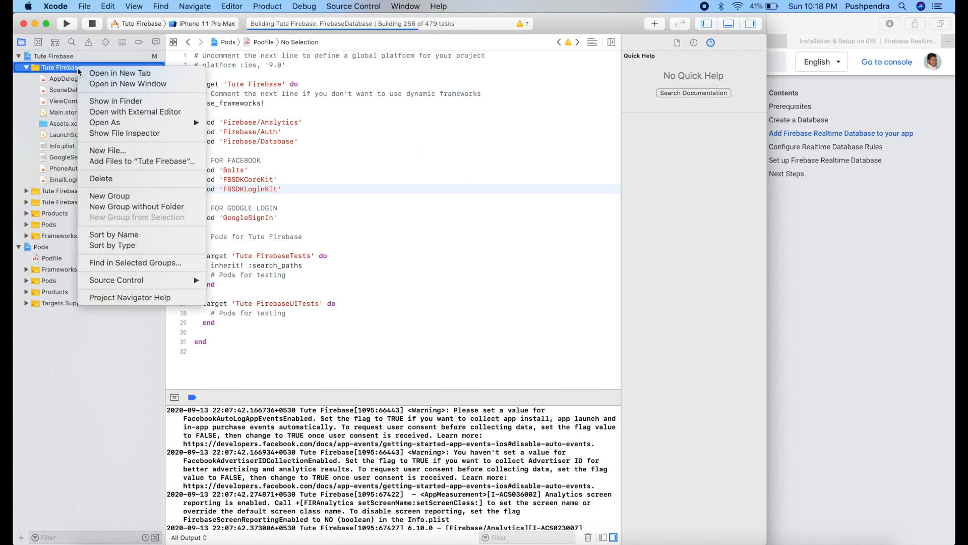
mouse_move(157, 180)
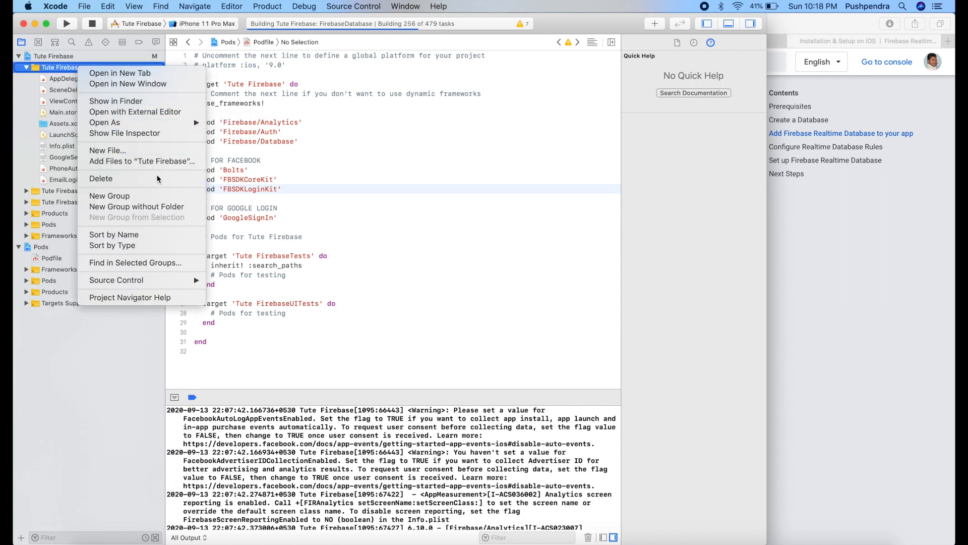
mouse_move(133, 193)
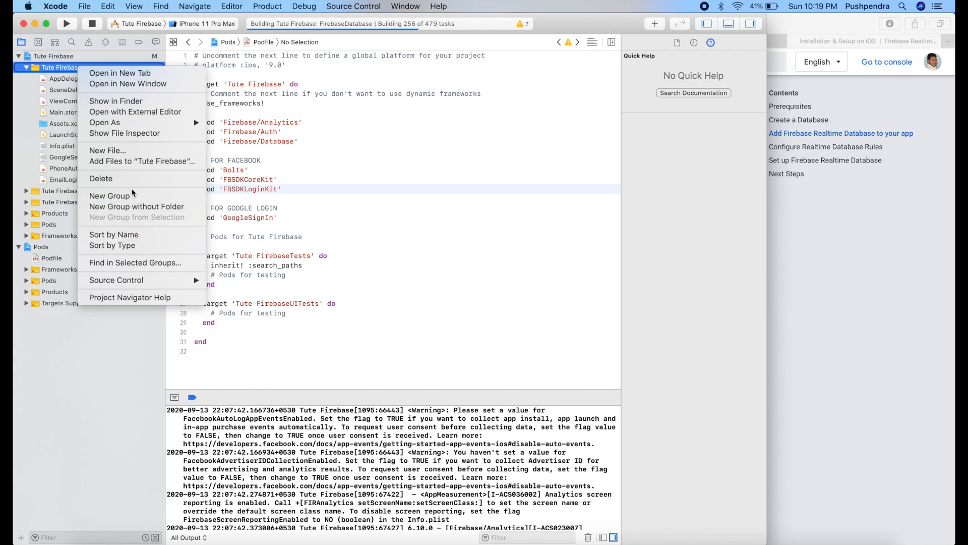
left_click(107, 151)
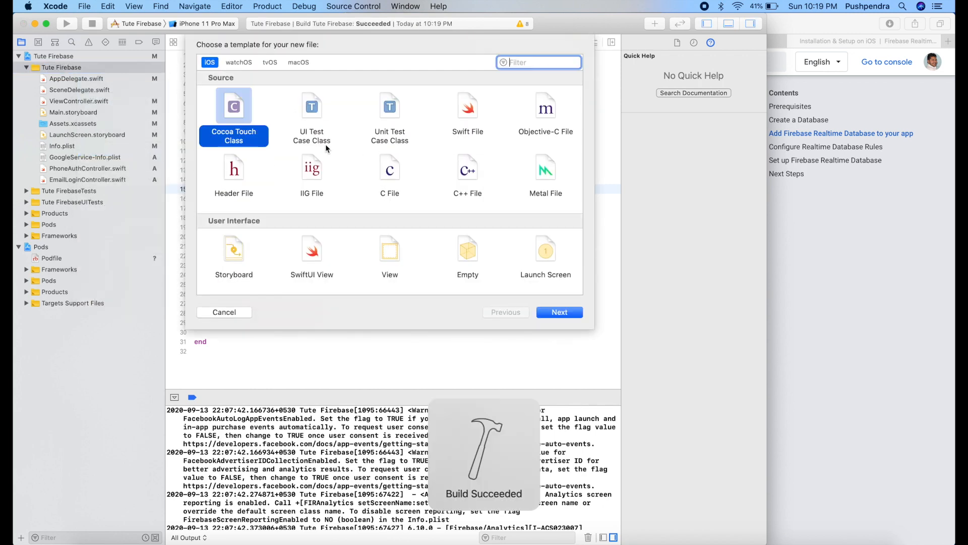
left_click(559, 312)
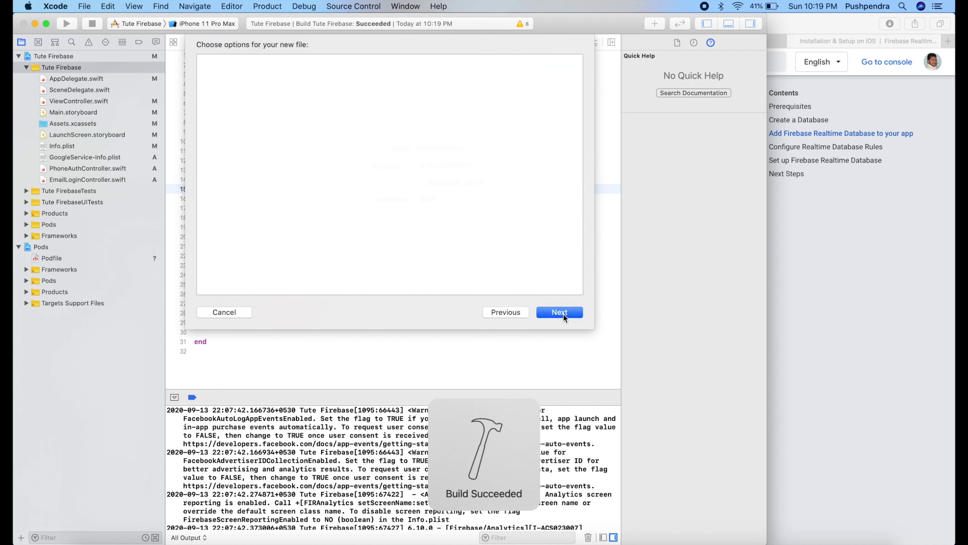
- Name the class ChatController, a UIViewController subclass, create it and open it
left_click(560, 312)
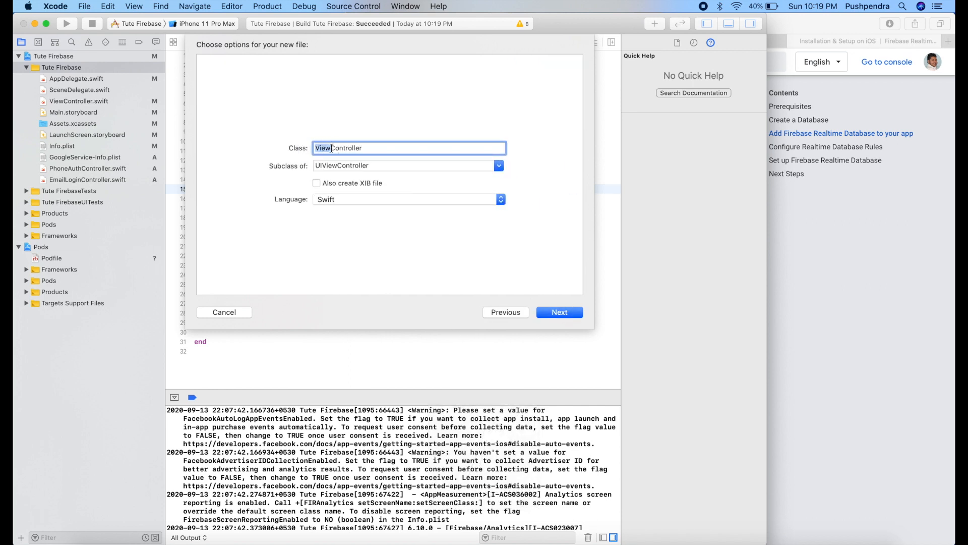
type("ChatController")
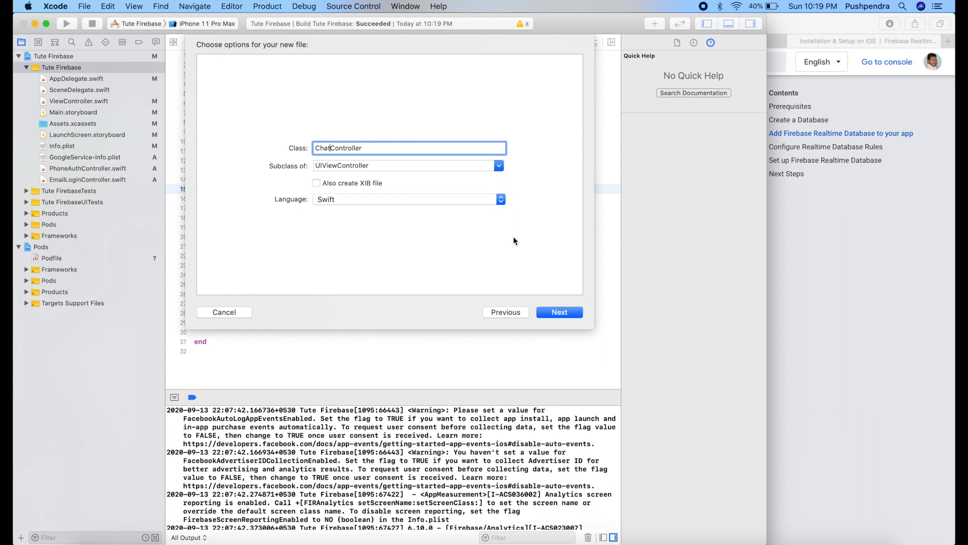
left_click(559, 312)
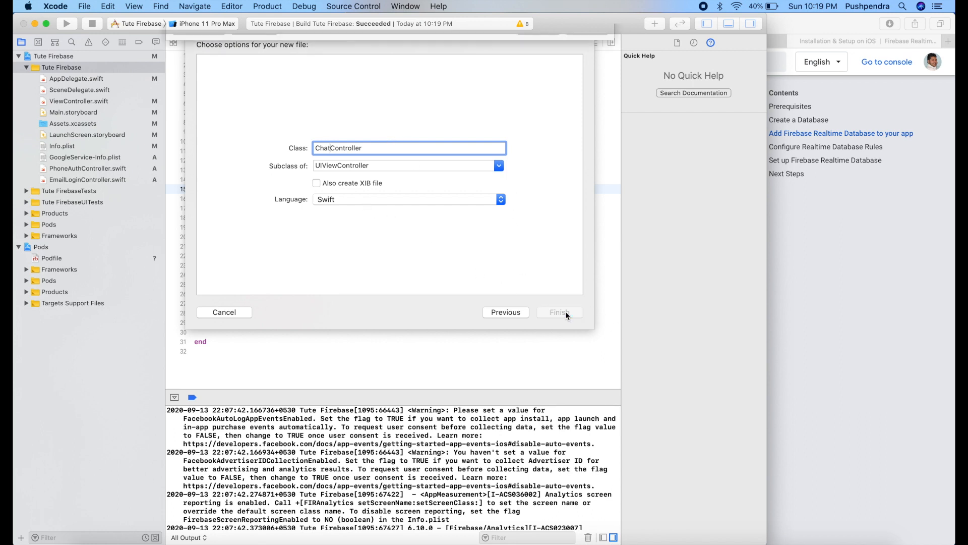
left_click(558, 313)
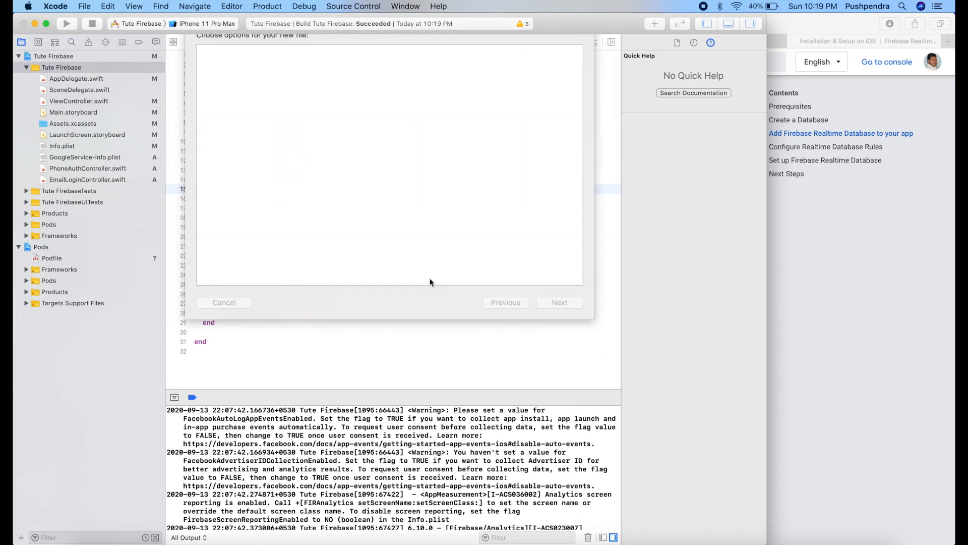
left_click(559, 303)
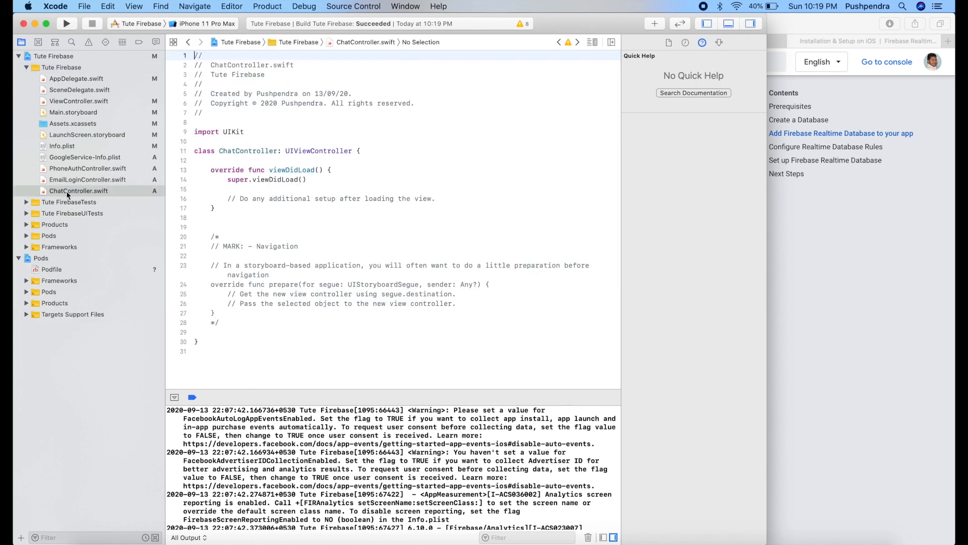
mouse_move(62, 112)
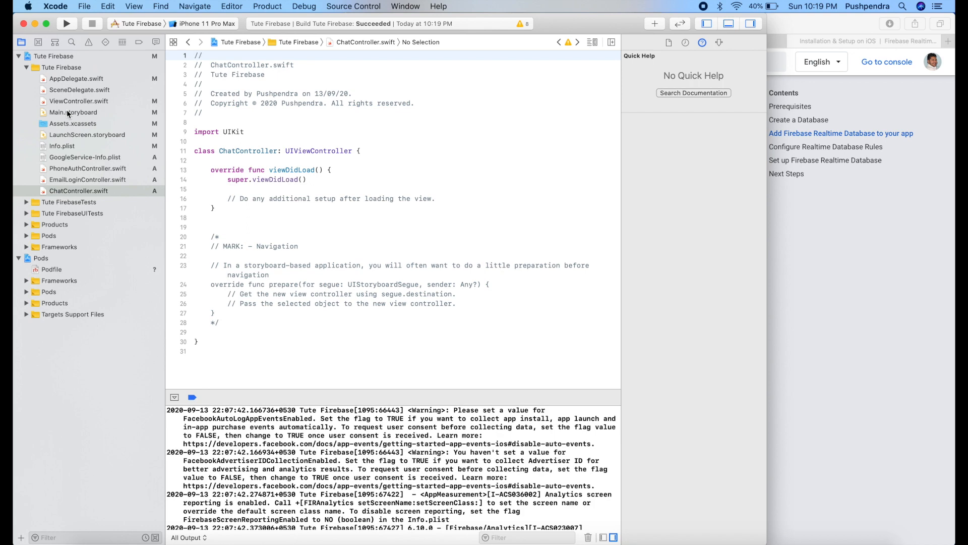
- Retitle the login screen's extra button to Chat and give it a Show segue to the view controller
left_click(74, 112)
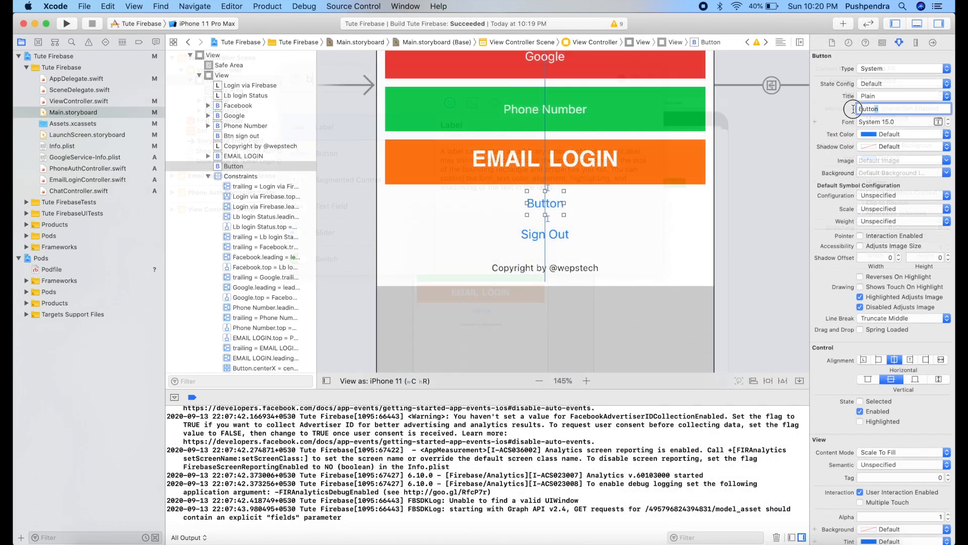
type("Chat")
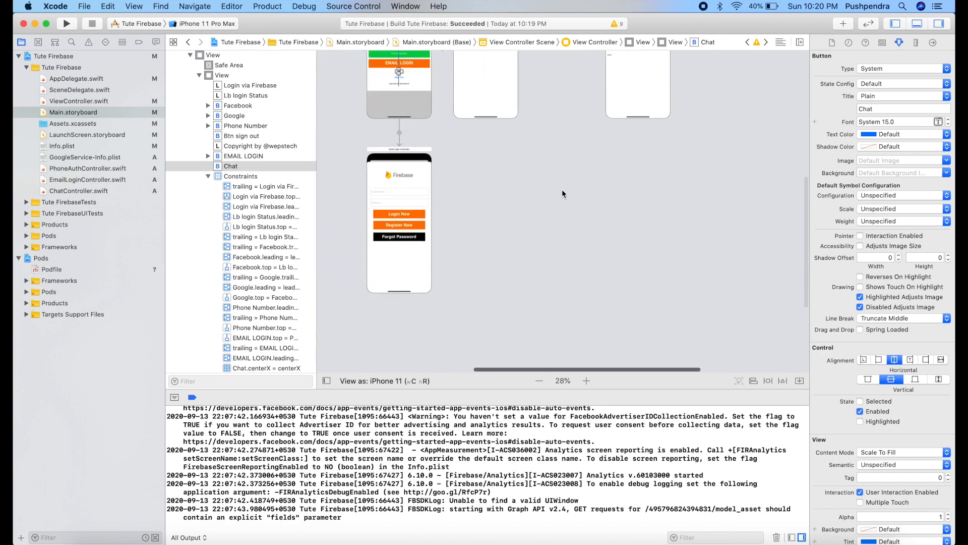
left_click(587, 381)
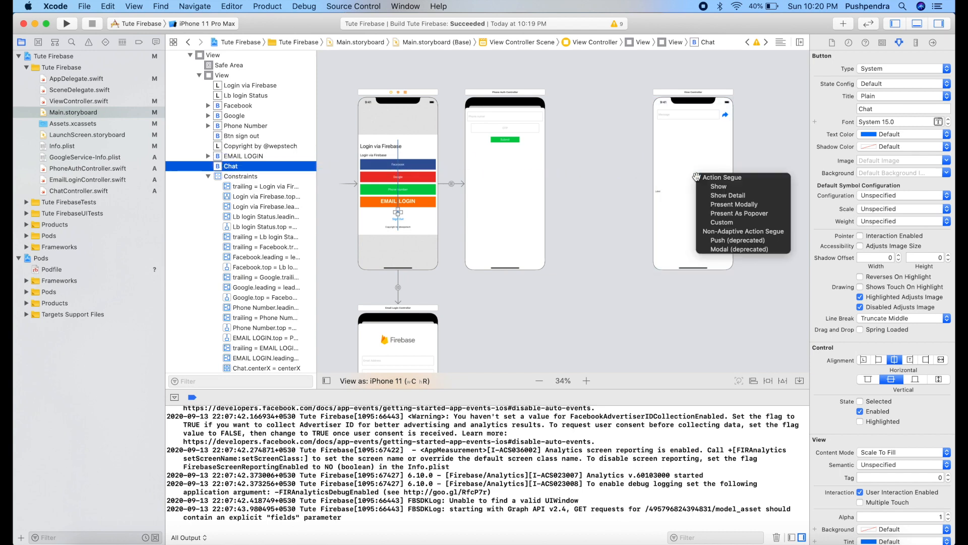
mouse_move(714, 185)
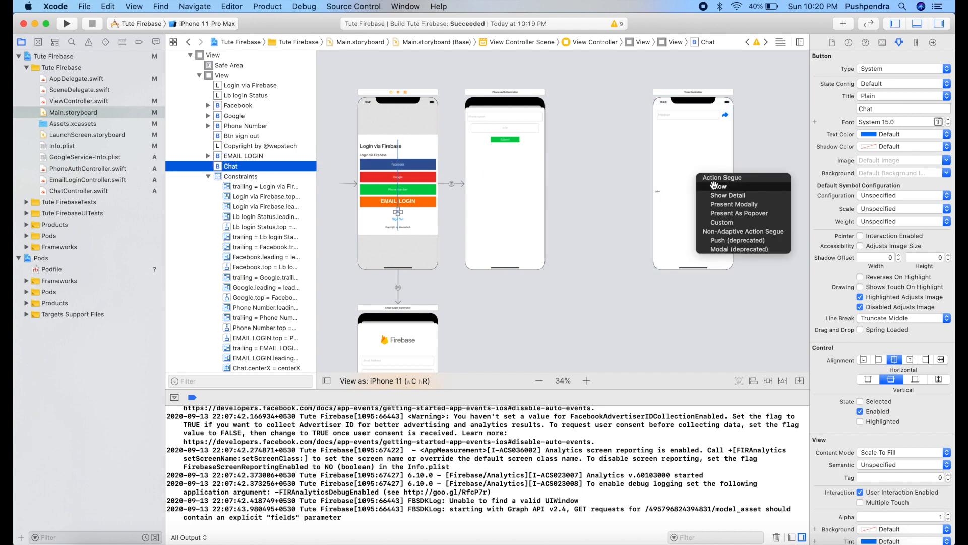
left_click(718, 186)
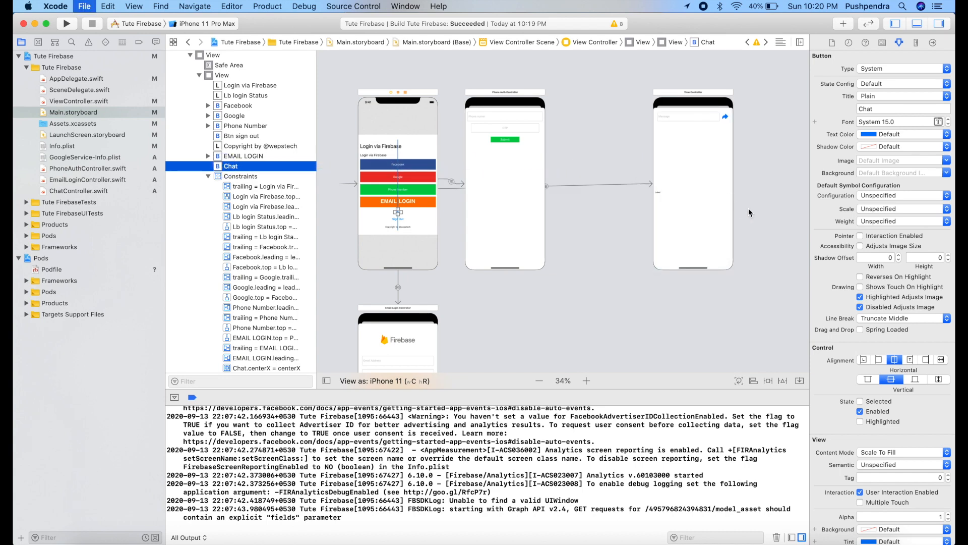
left_click(693, 92)
type("t")
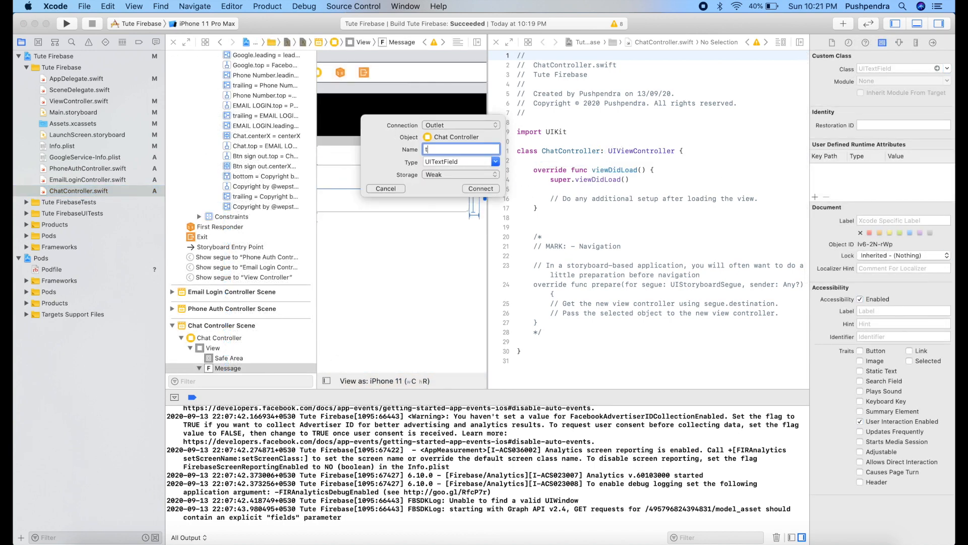
- Connect the message text field to ChatController as outlet tfMessage
type("fMessage")
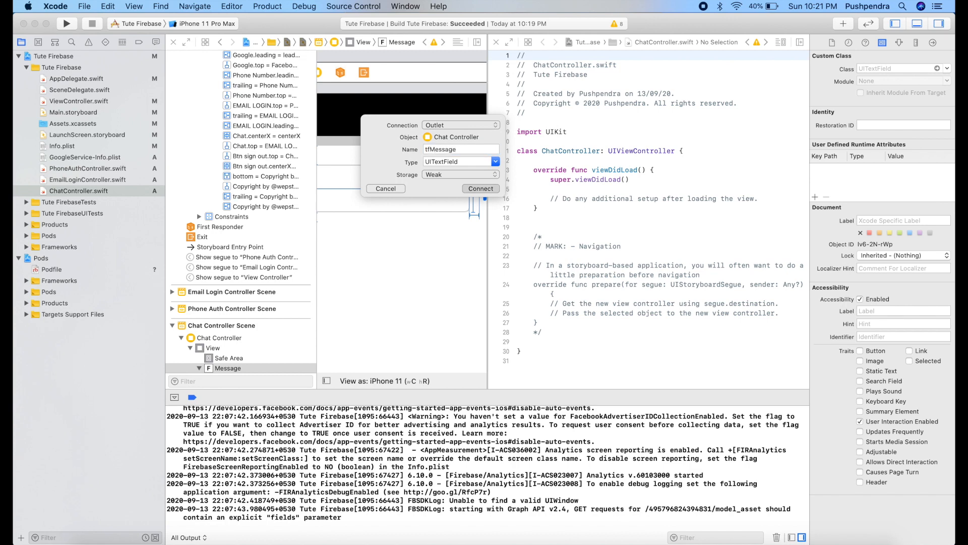
left_click(480, 188)
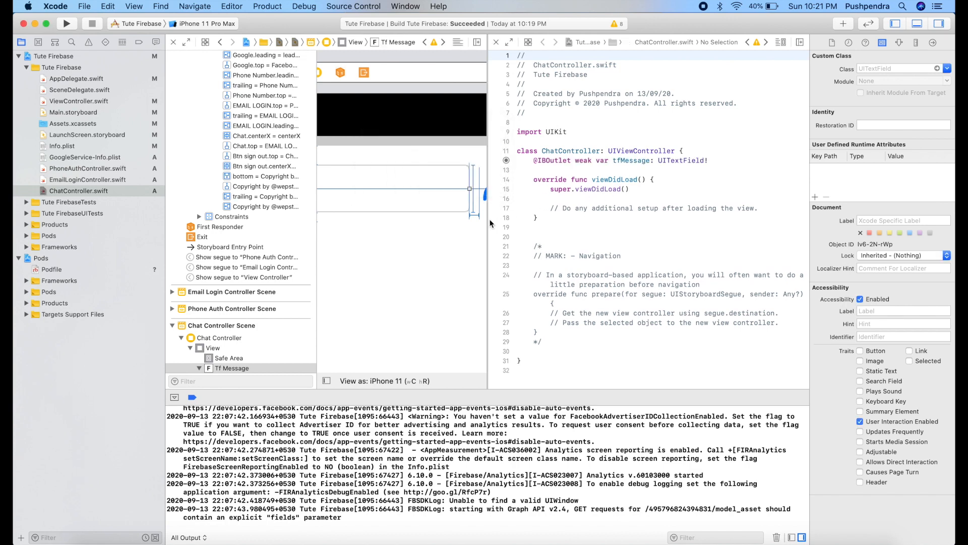
- Connect the send button to ChatController as action btnSend of type UIButton
type("btnSen")
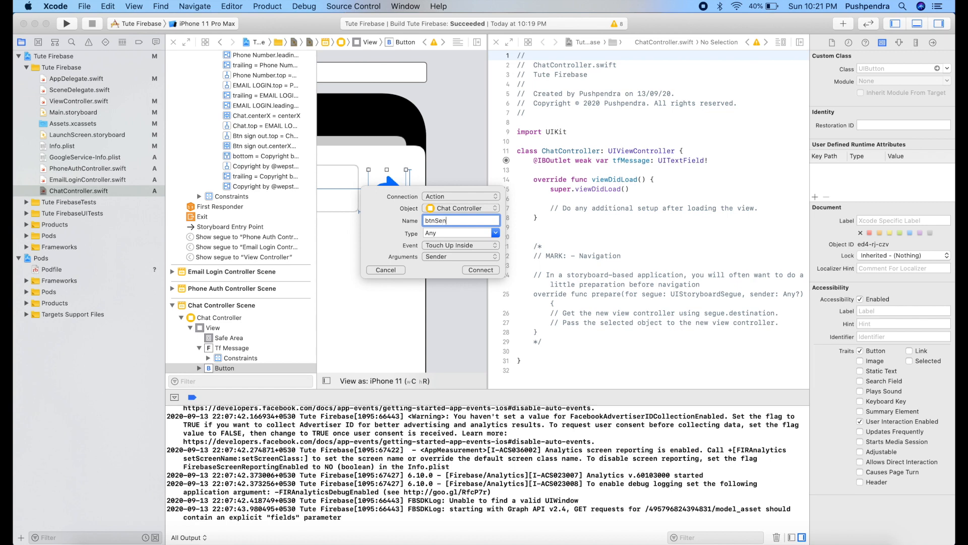
type("d")
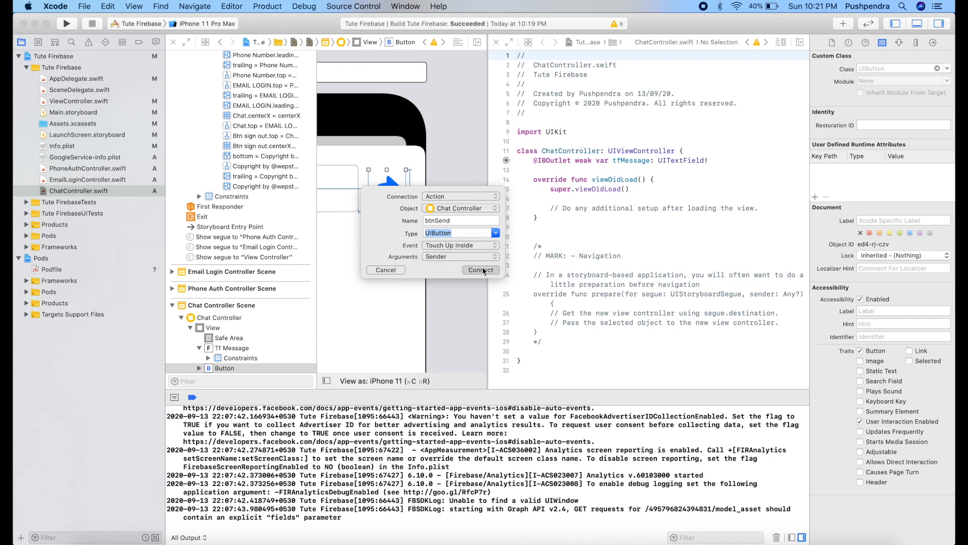
left_click(480, 270)
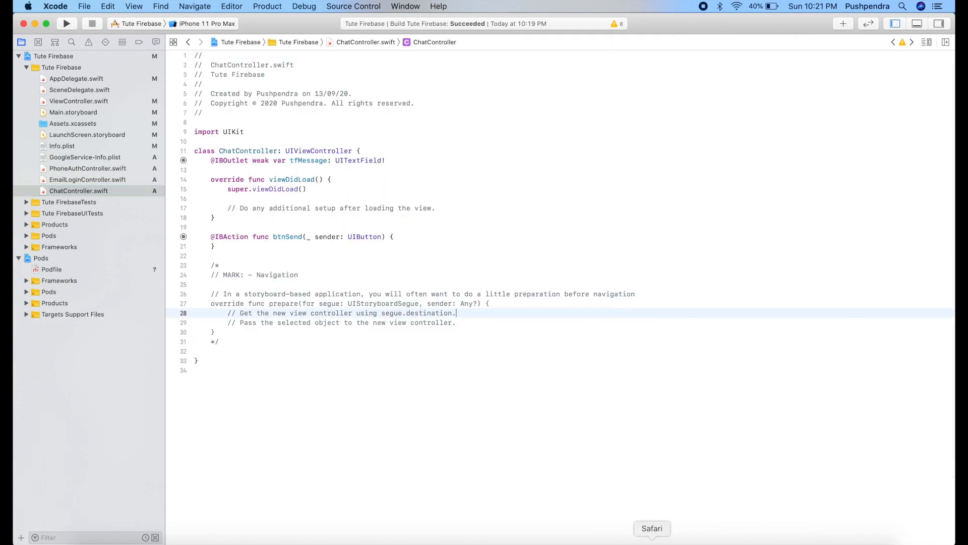
left_click(652, 544)
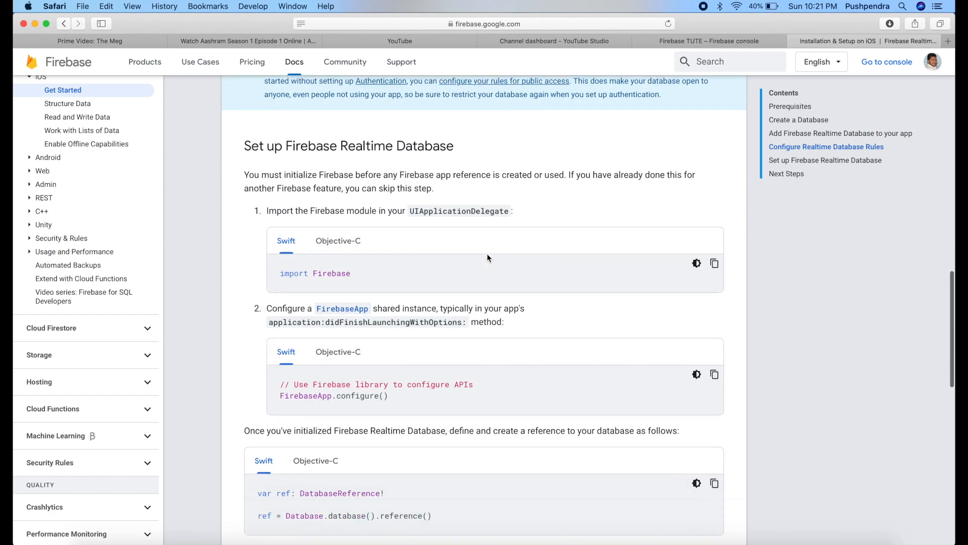
scroll("down", 3)
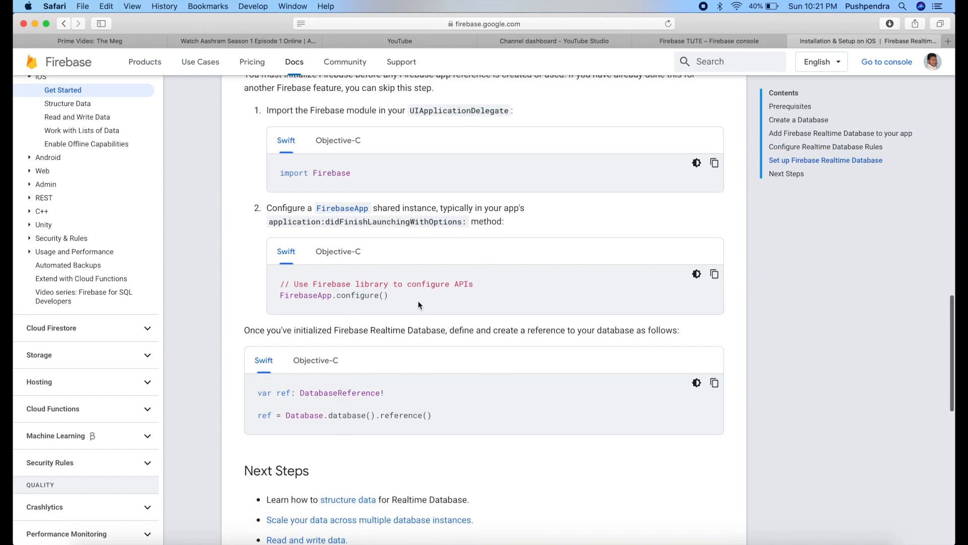
scroll("down", 3)
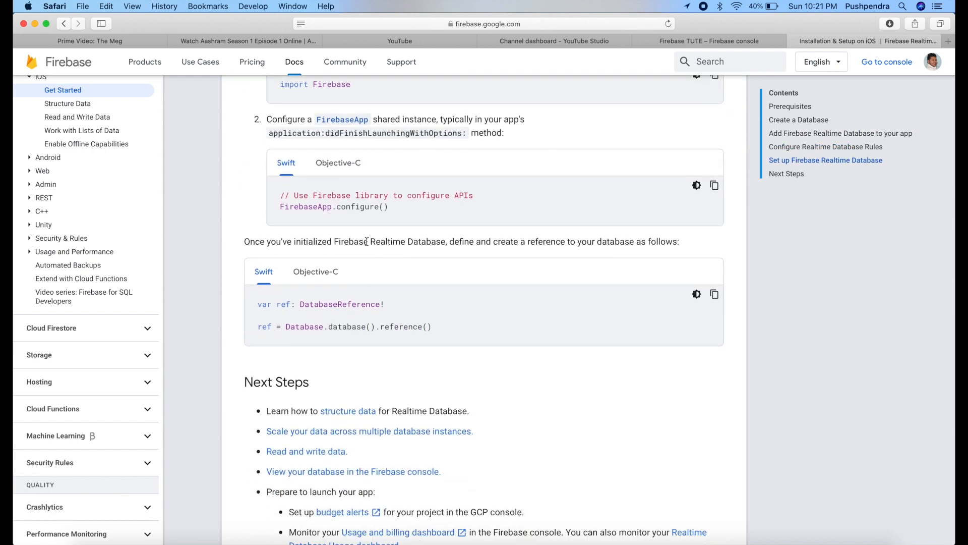
scroll("down", 3)
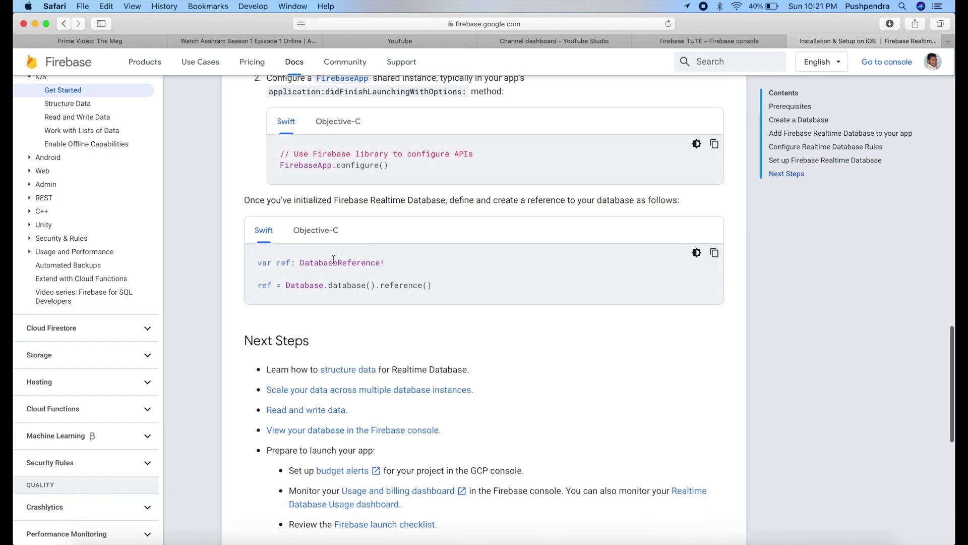
scroll("down", 3)
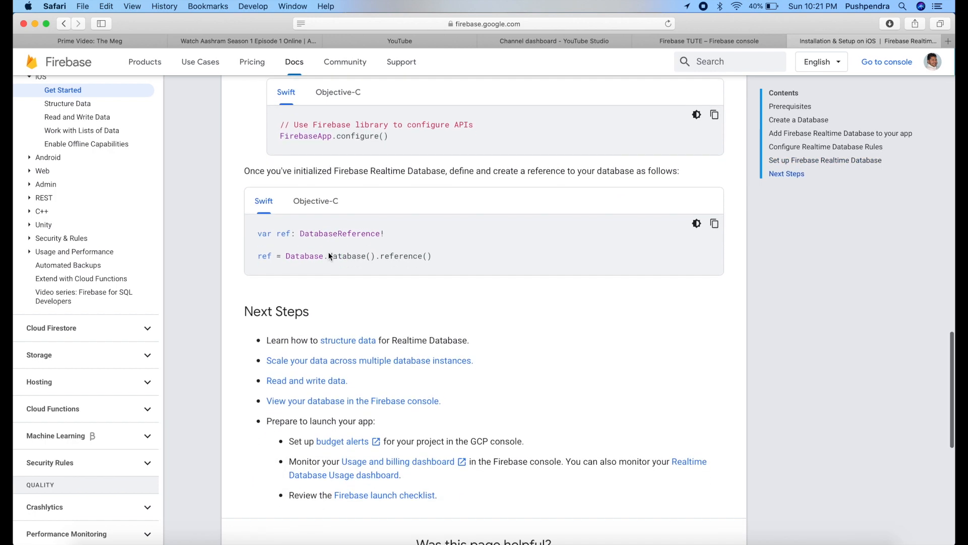
scroll("down", 3)
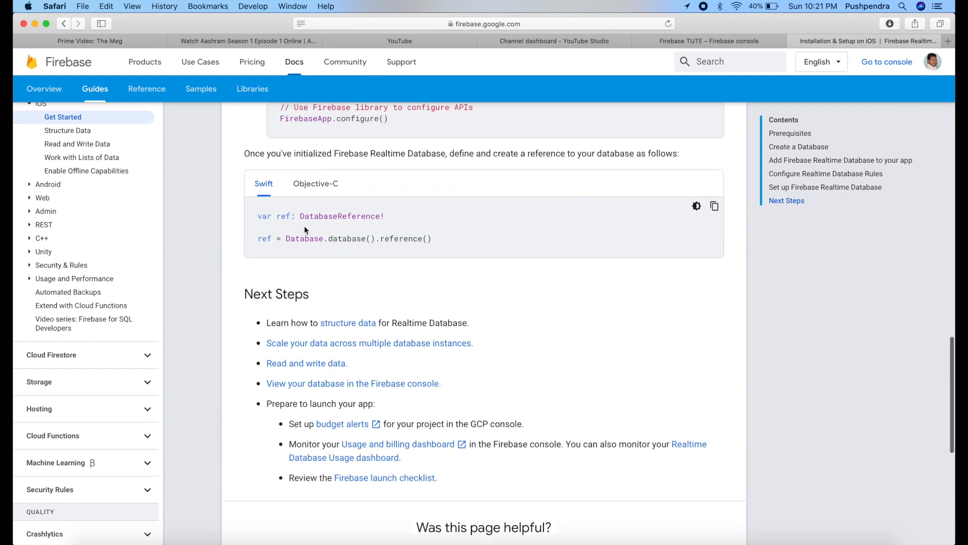
mouse_move(323, 217)
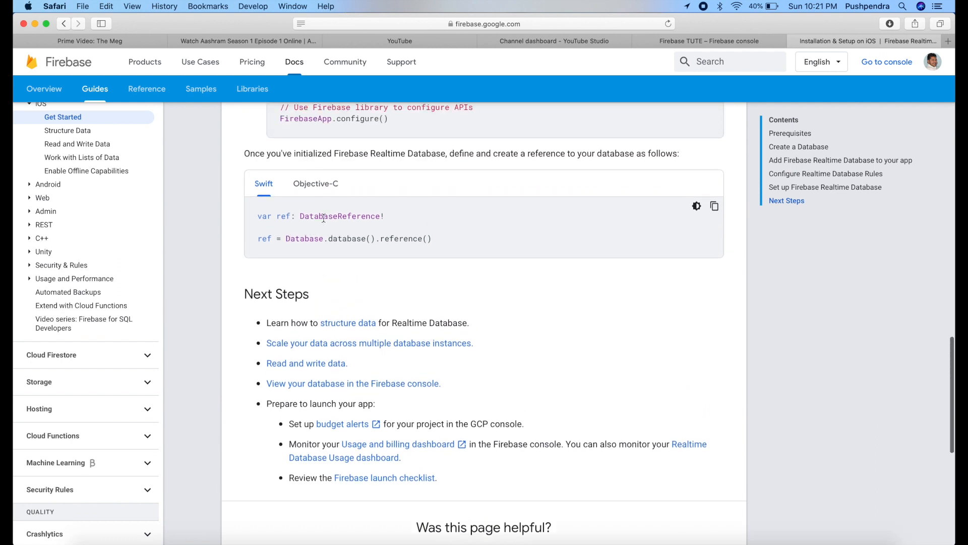
mouse_move(403, 252)
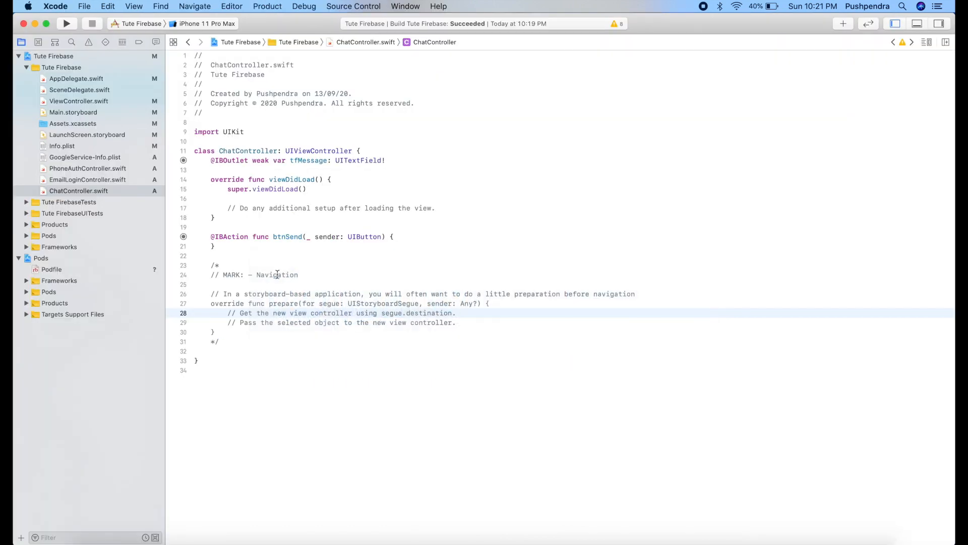
- Delete the commented template, assign ref = Database.database().reference() in viewDidLoad, and import FirebaseDatabase
left_click_drag(211, 266, 218, 341)
type("var ref: DatabaseReference!")
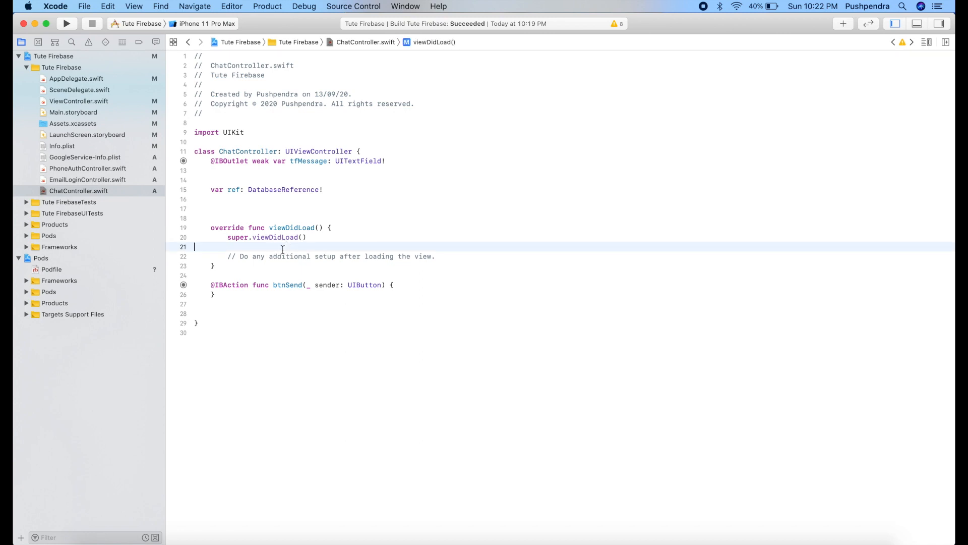
type("ref = Database.database().reference()")
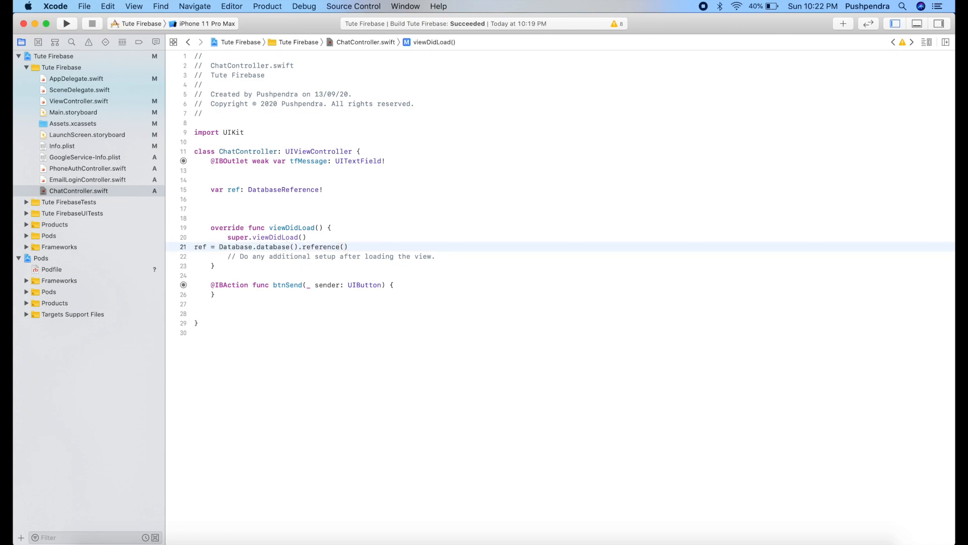
left_click(244, 132)
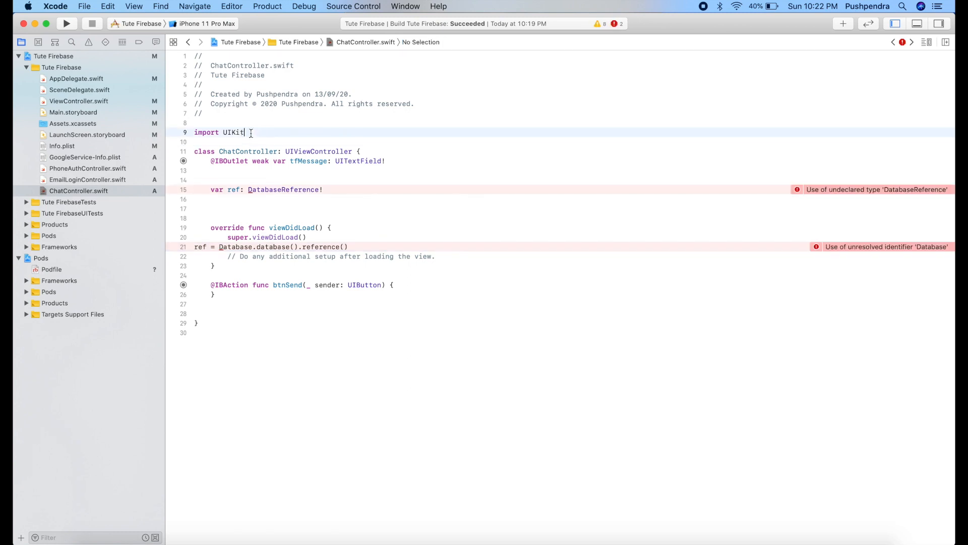
type("import FirebaseDatabase")
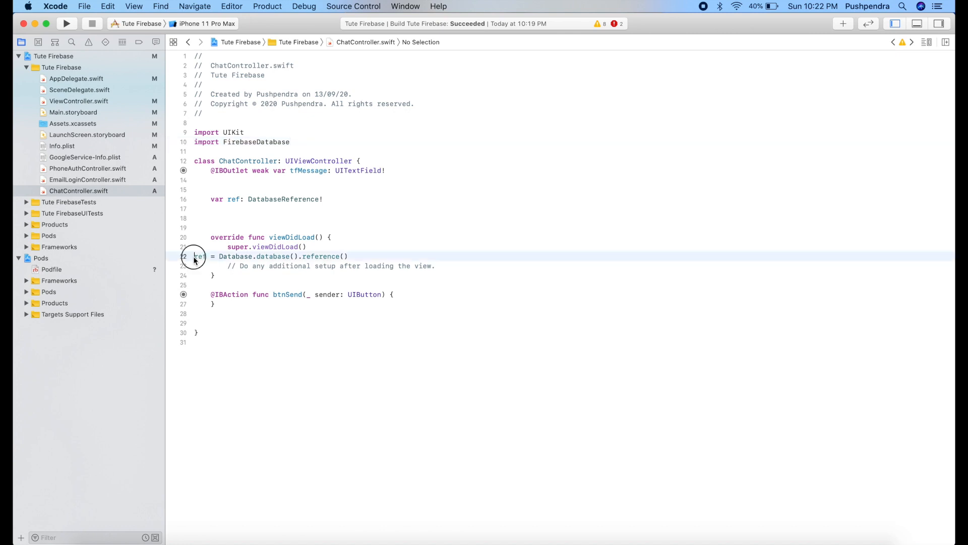
left_click(195, 256)
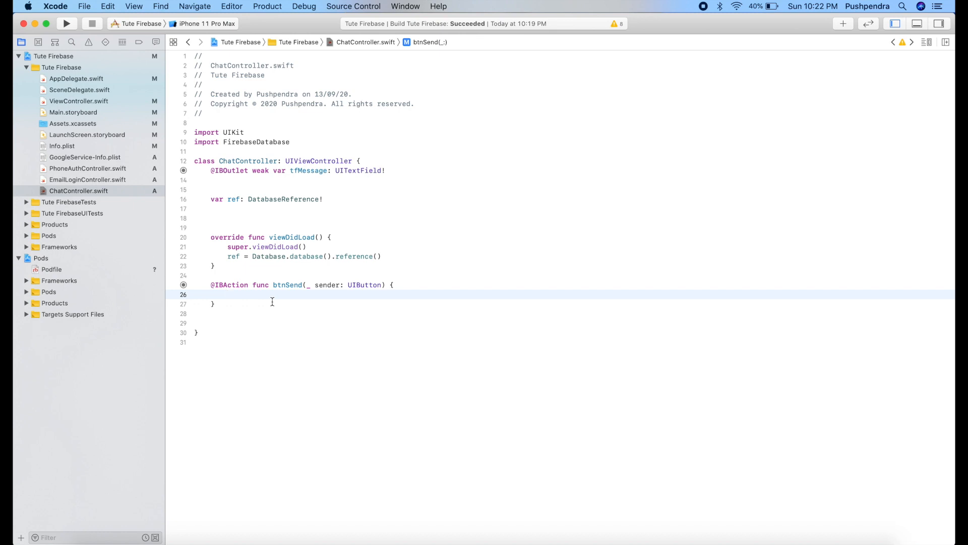
- Write ref.child("chat_room").setValue(["message" : self.tfMessage.text]) inside btnSend
type("ref")
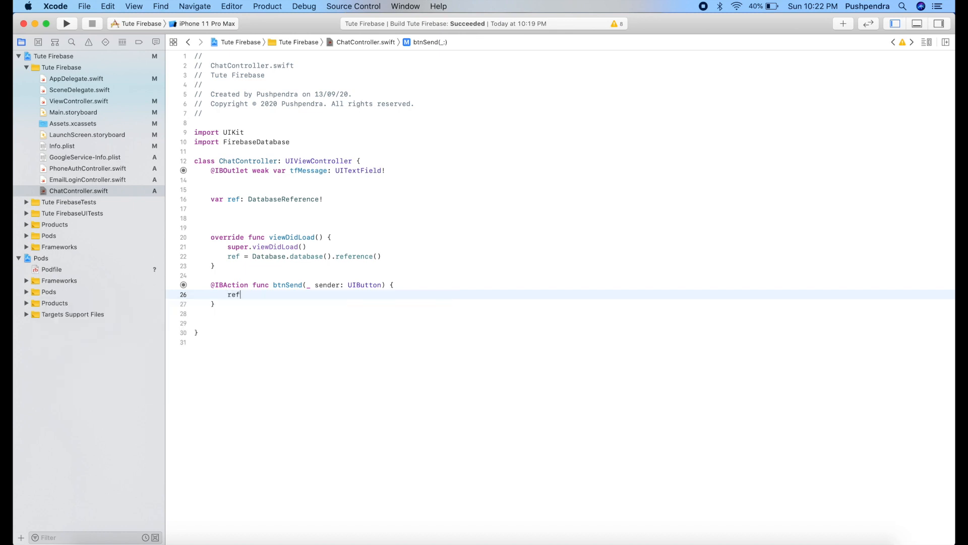
type(".child(\"")
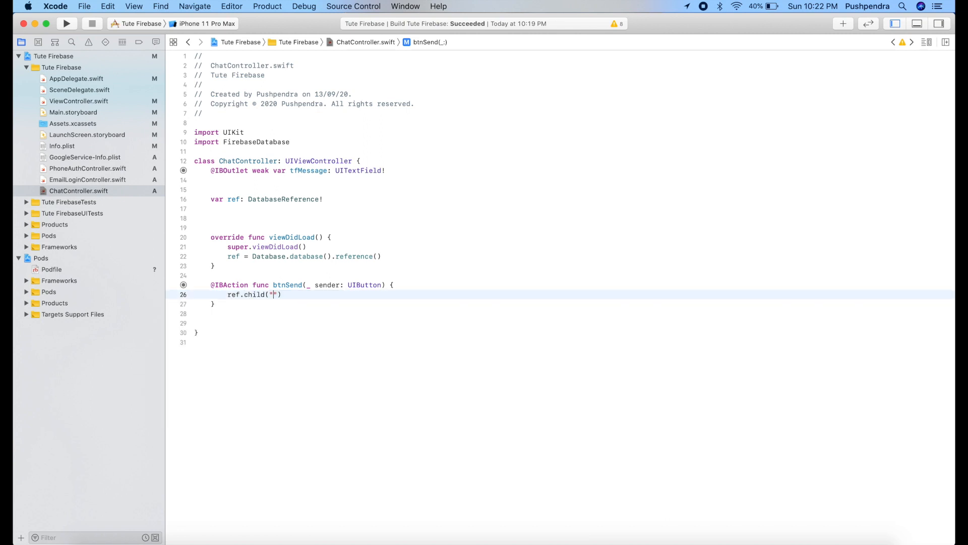
type("cha")
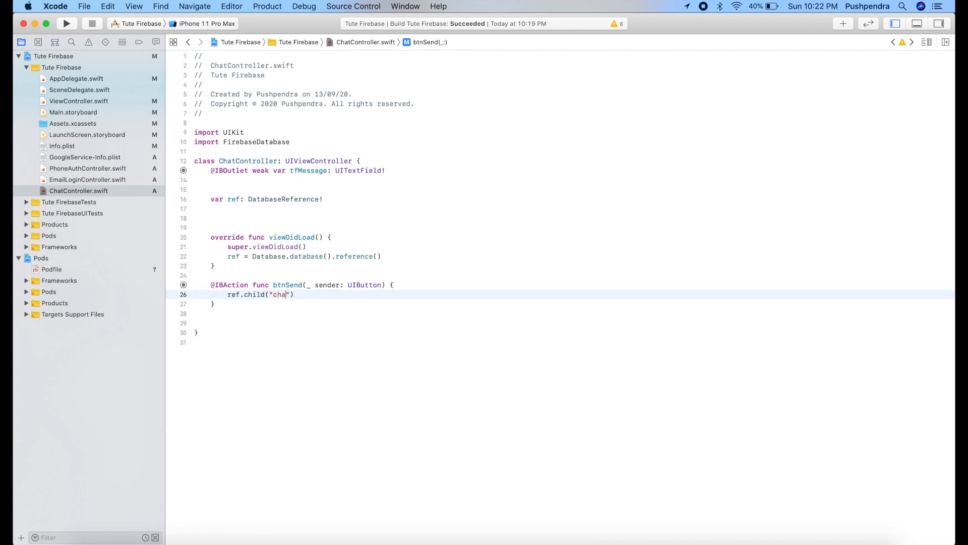
type("t_roo")
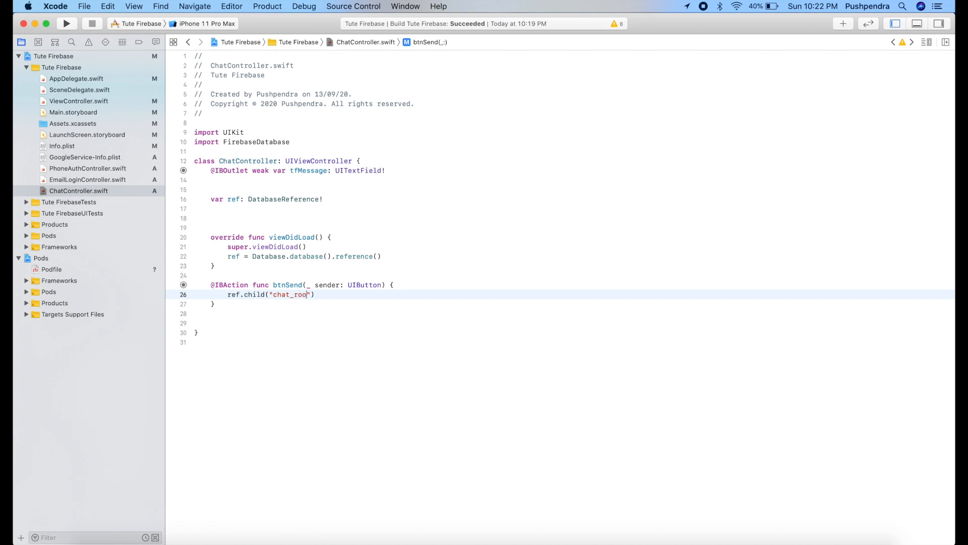
type("m")
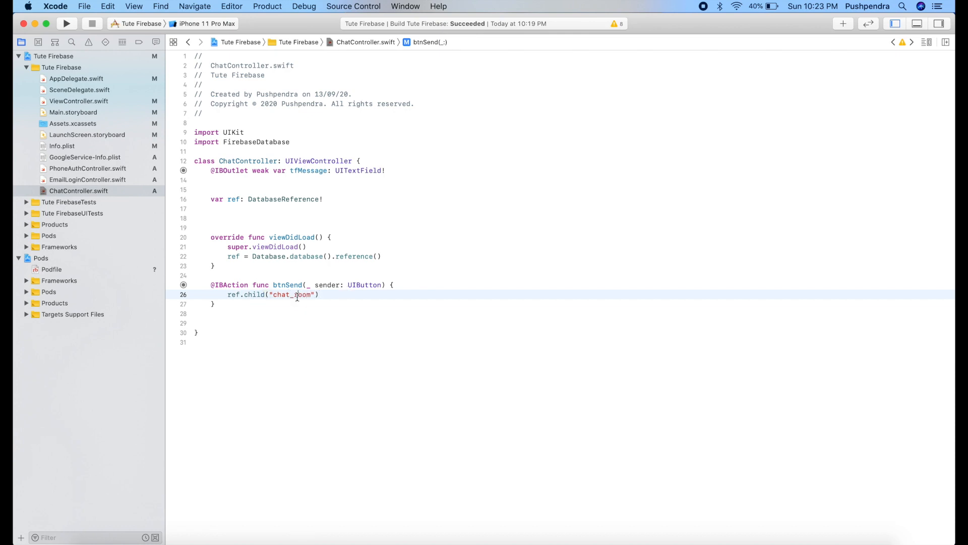
type(".setValue(value: Any?")
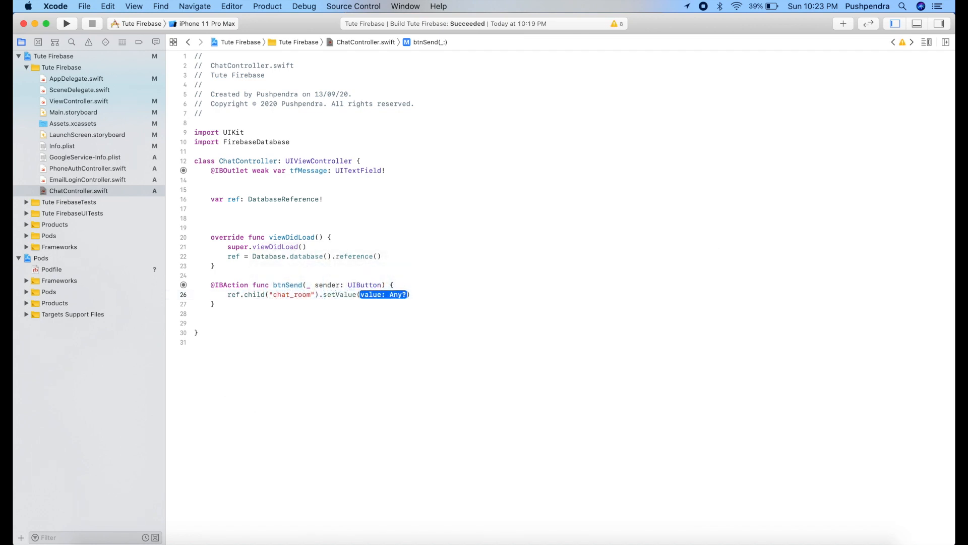
type("[\"message\" : self.tfMessage.text])")
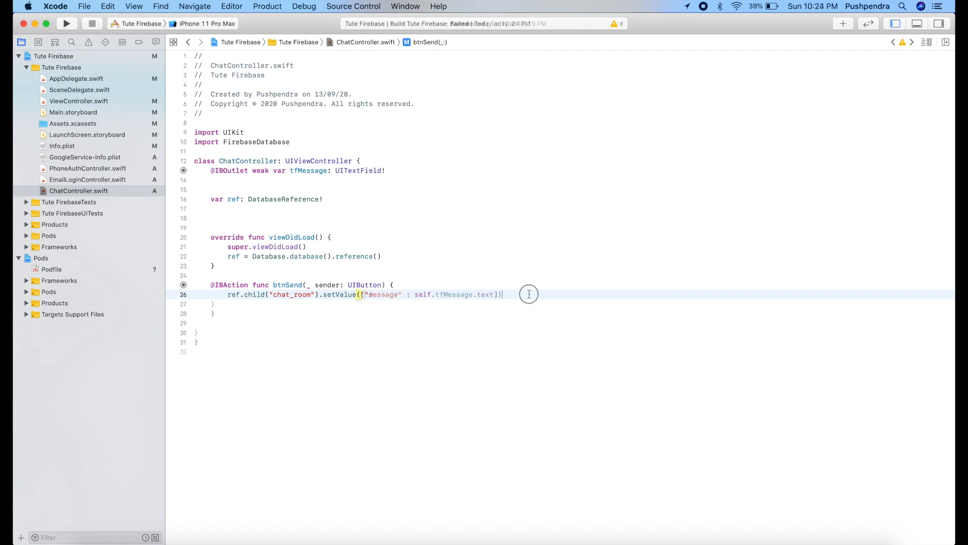
left_click(64, 24)
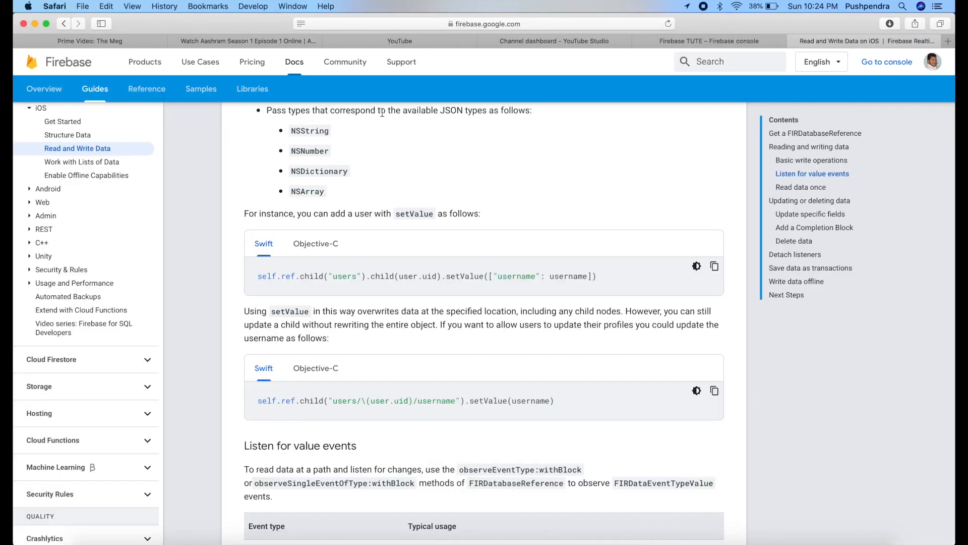
- Send the message Hi from the Simulator's chat screen to the chat_room node
left_click(709, 40)
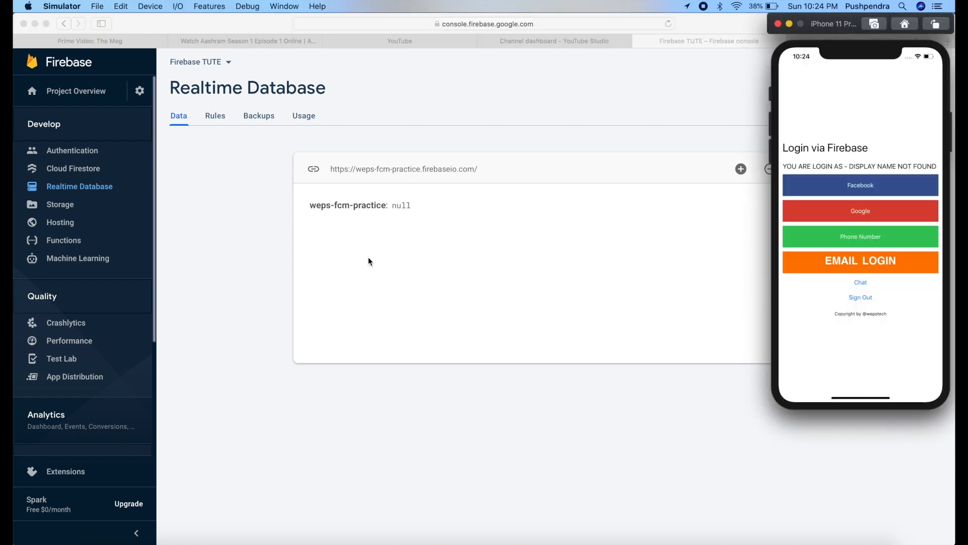
left_click(860, 282)
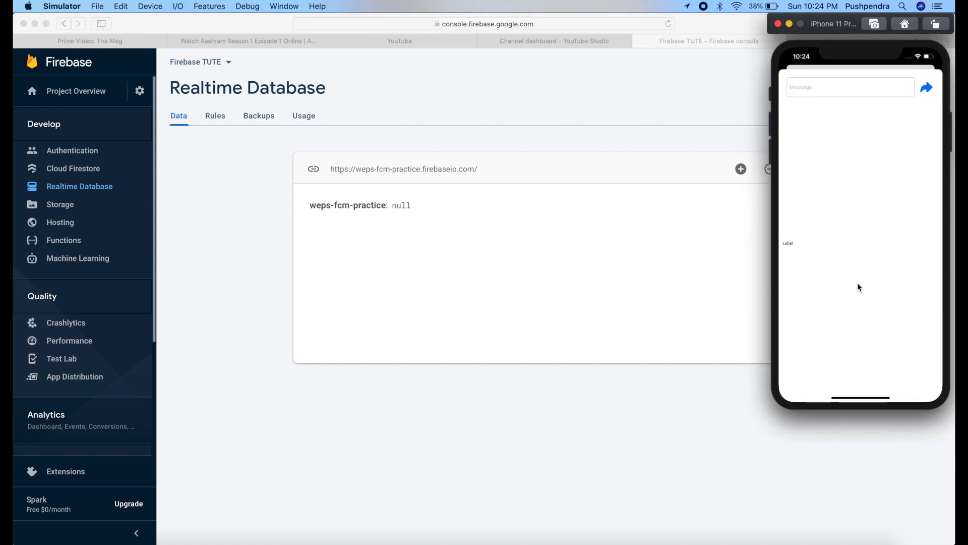
left_click(850, 87)
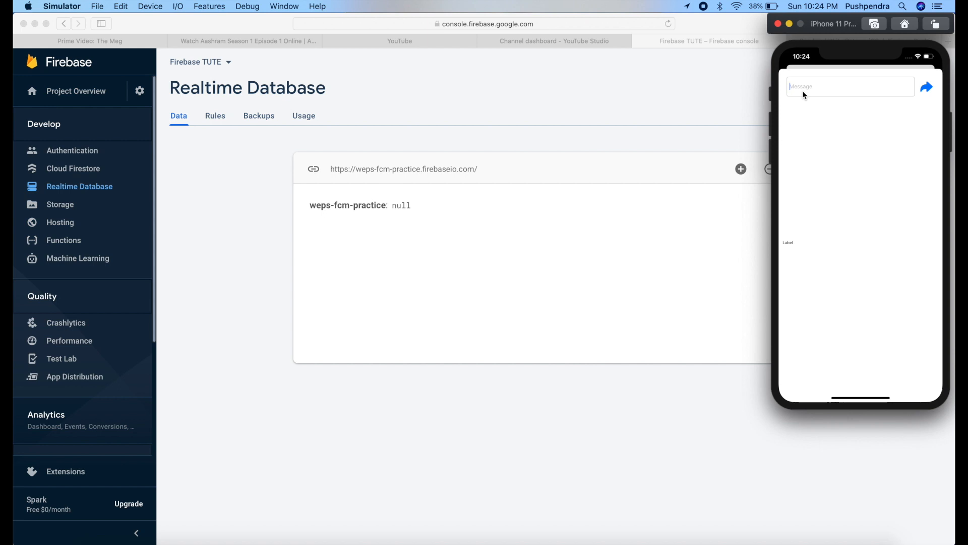
type("Hi")
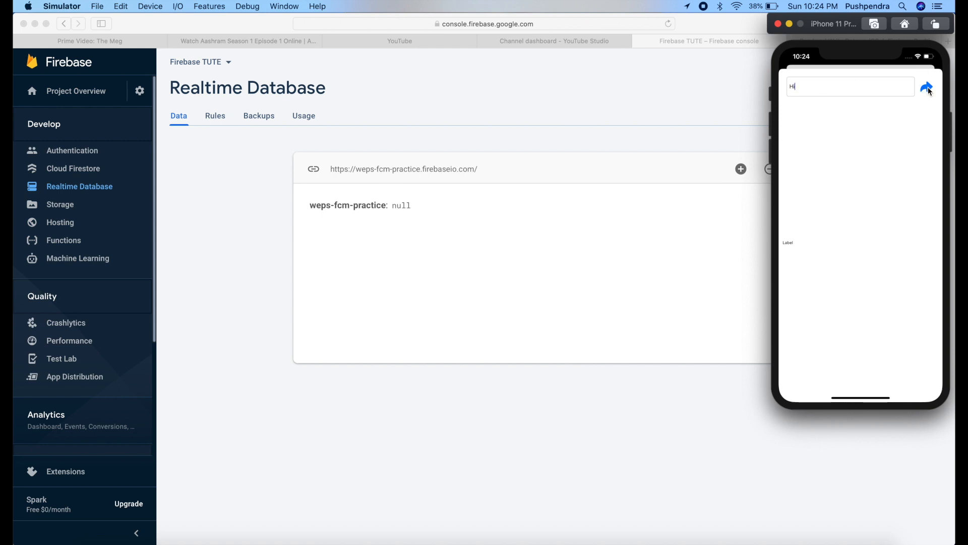
left_click(926, 86)
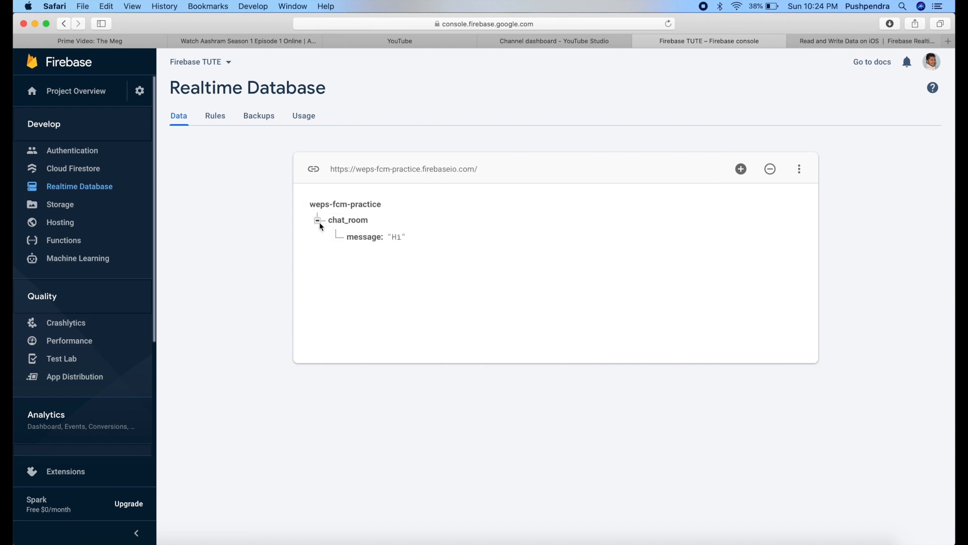
mouse_move(543, 281)
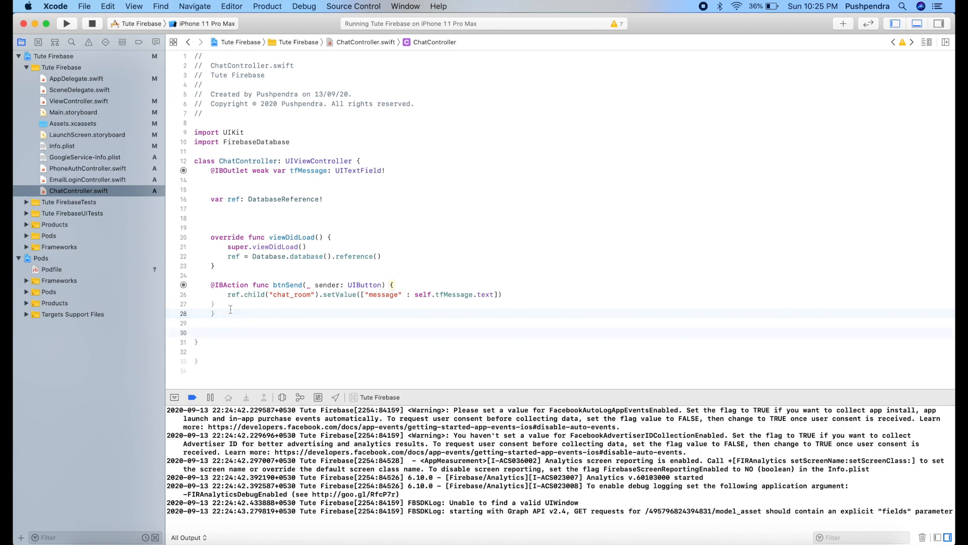
- Declare a private func messageObserver() in ChatController
type("private fun")
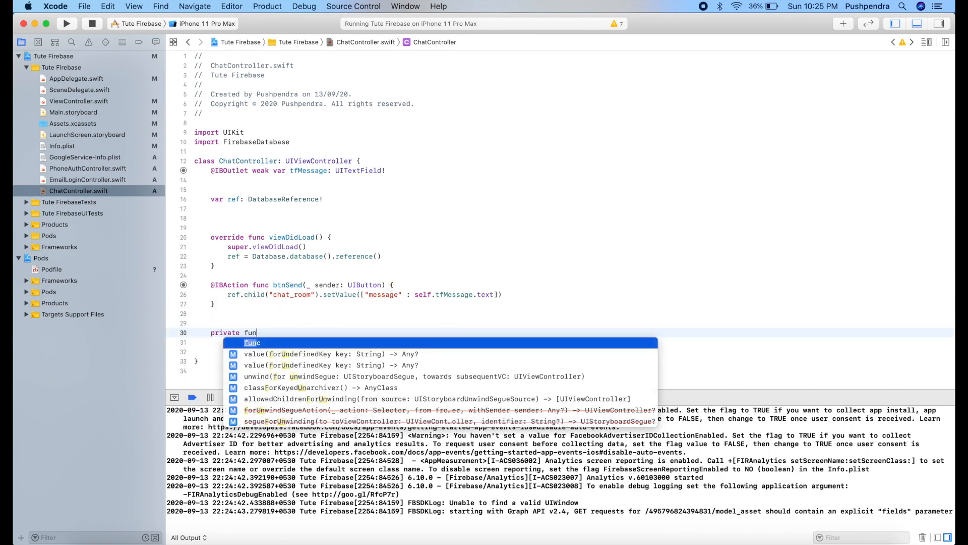
type("obs")
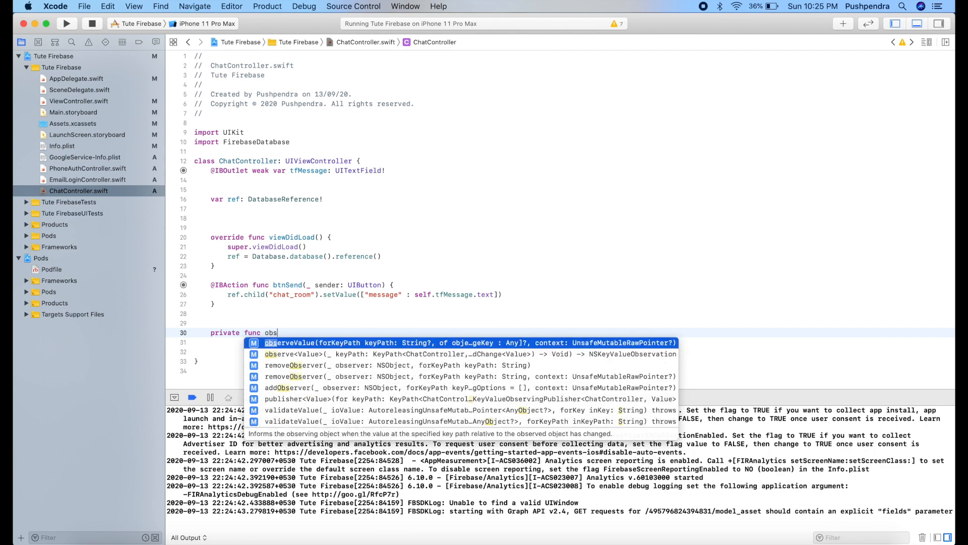
type("erver")
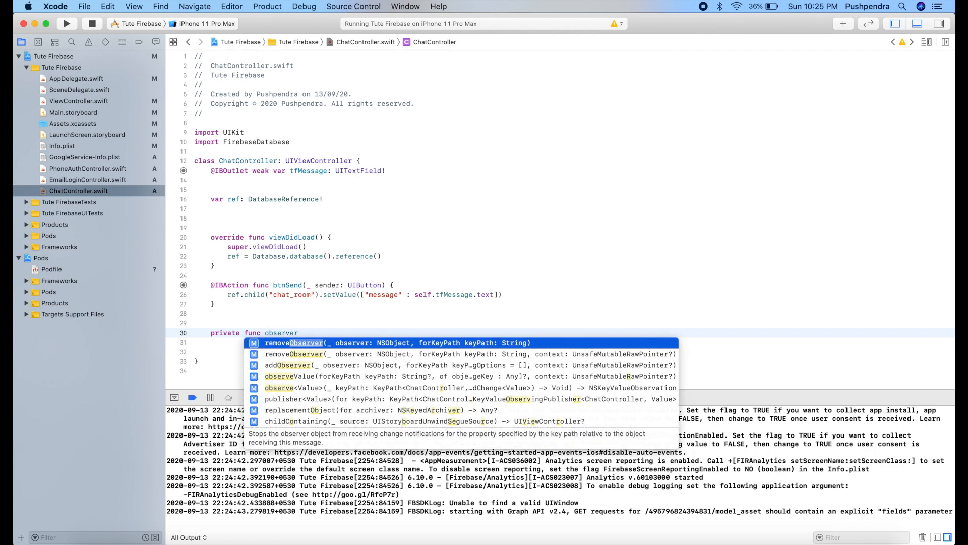
key("Escape")
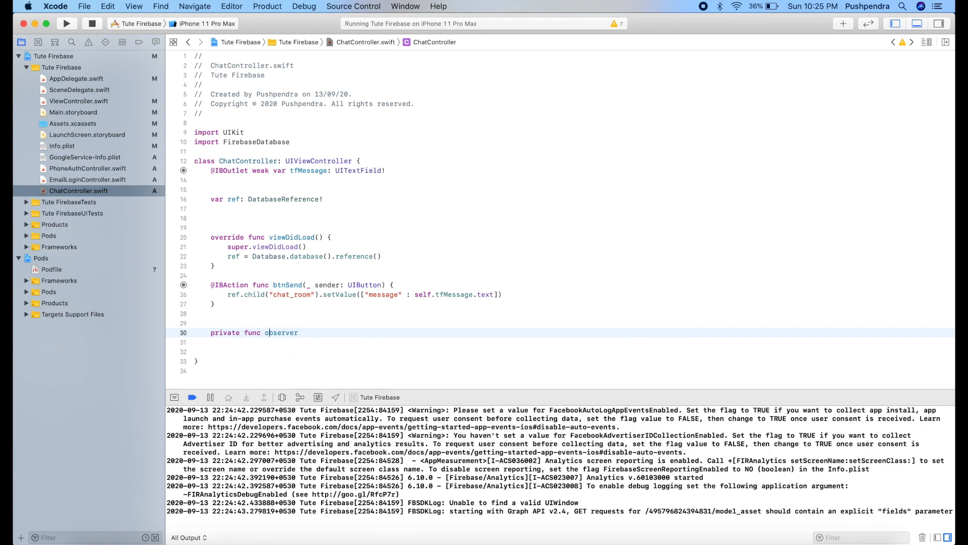
type("messageObserver(){")
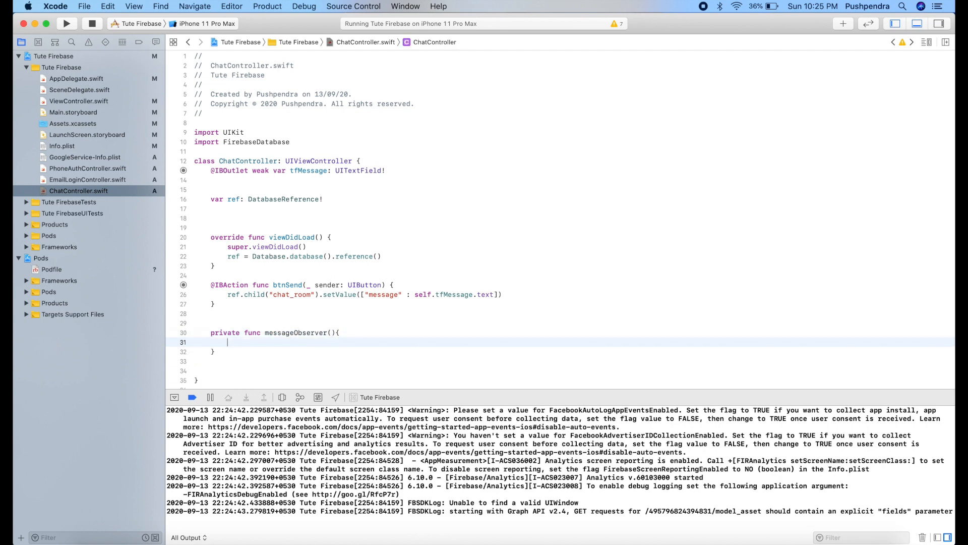
left_click(231, 341)
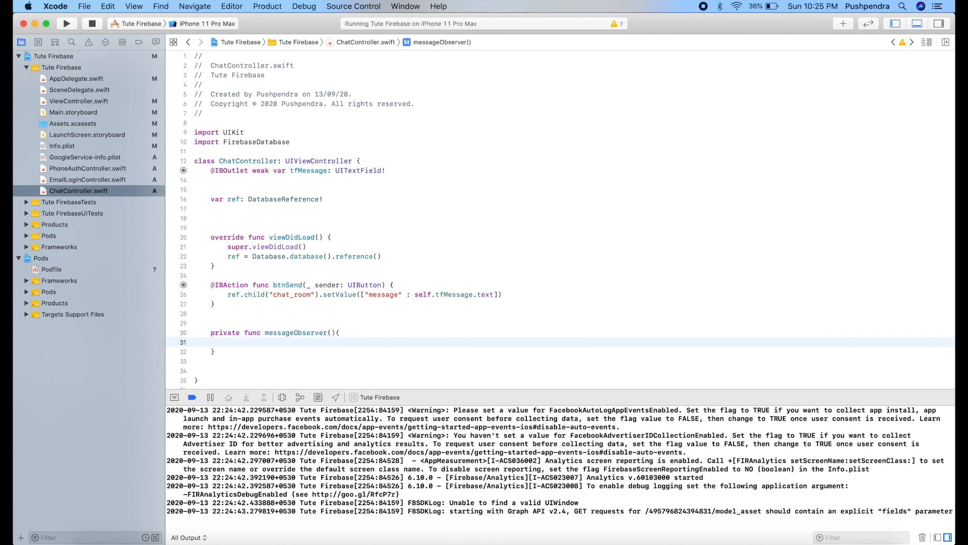
- Observe ref.child("chat_room") for .childChanged and unwrap snapshot.value inside the function
type("ref")
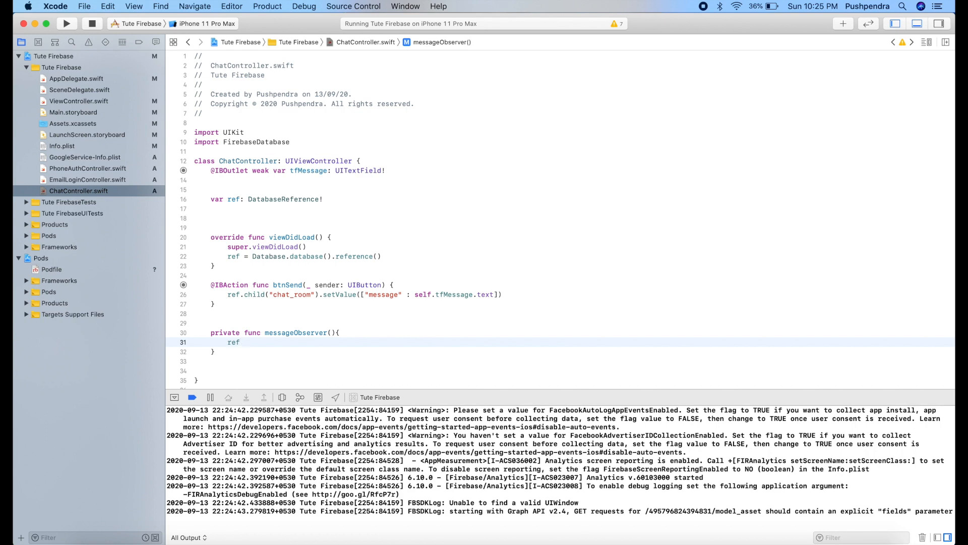
type(".")
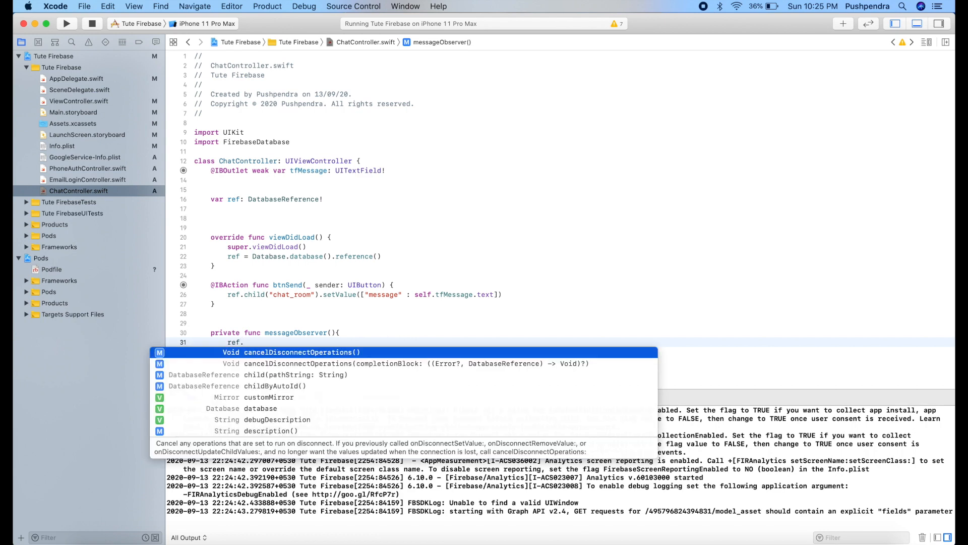
left_click(280, 374)
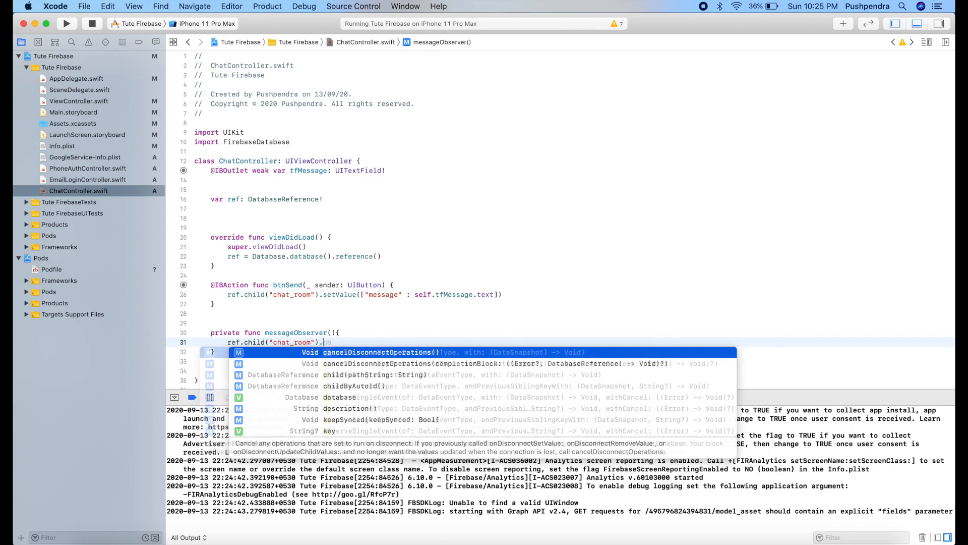
type("observe(., with: (DataSnapshot) -> Void")
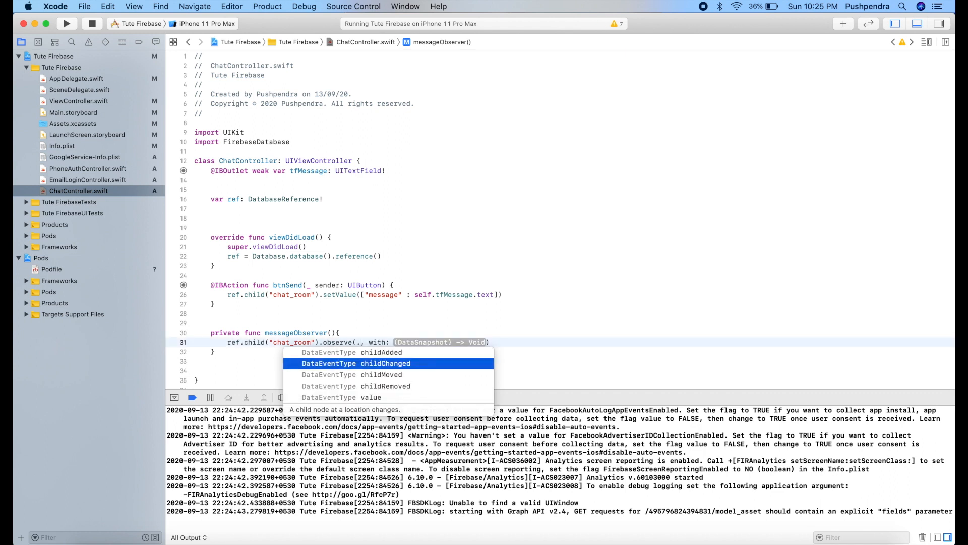
left_click(385, 363)
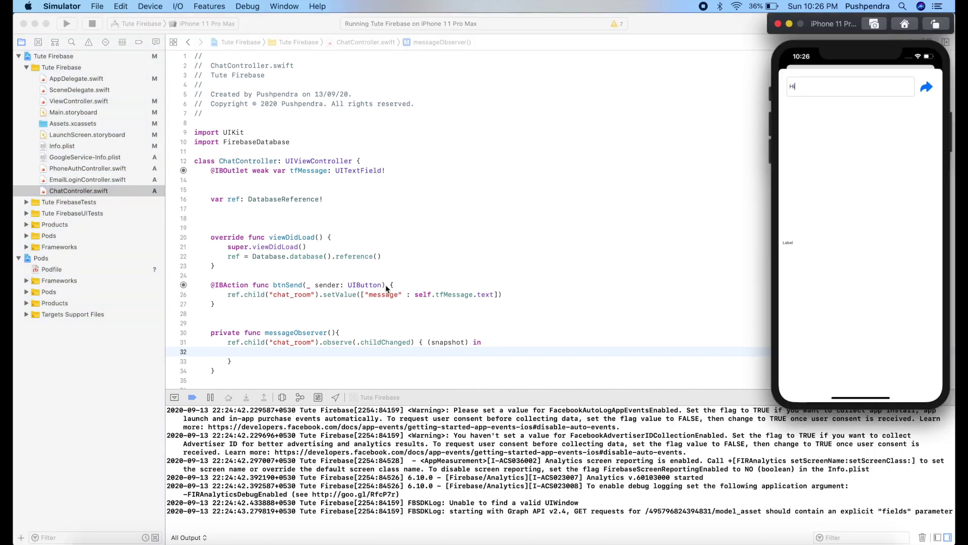
type("if let value =")
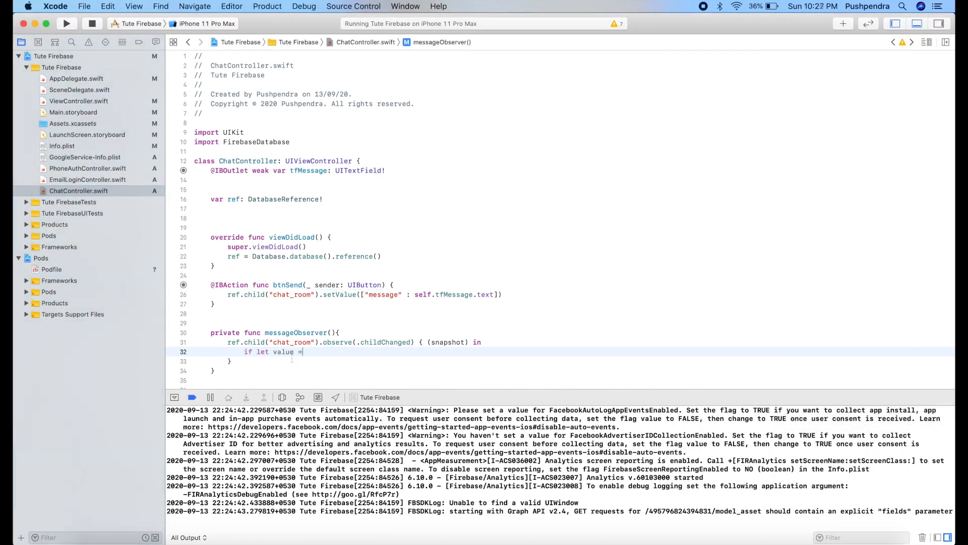
type("sna")
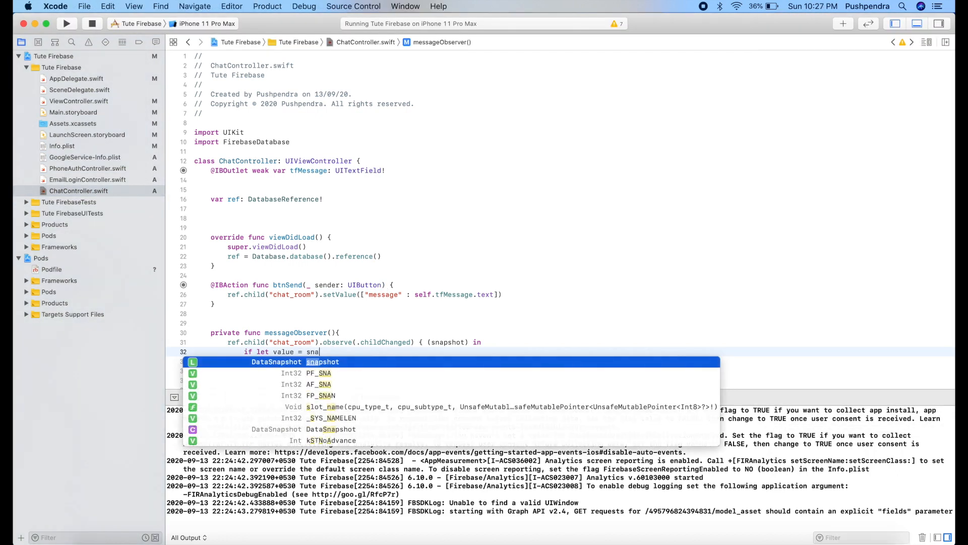
type("pshot.value as? String{")
type("print(\"Message : \\(value)\")")
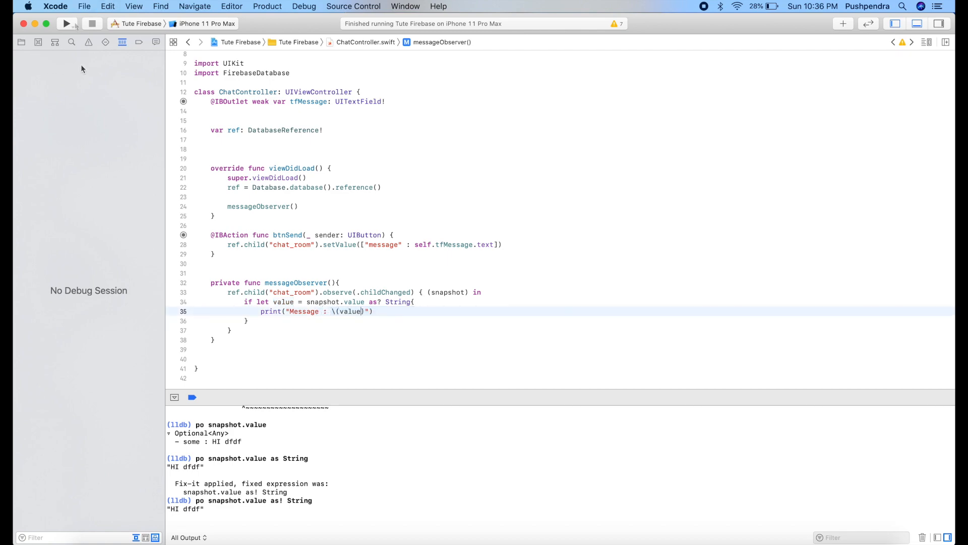
- Run the app and send a message from the simulator to see the observer print it
left_click(67, 24)
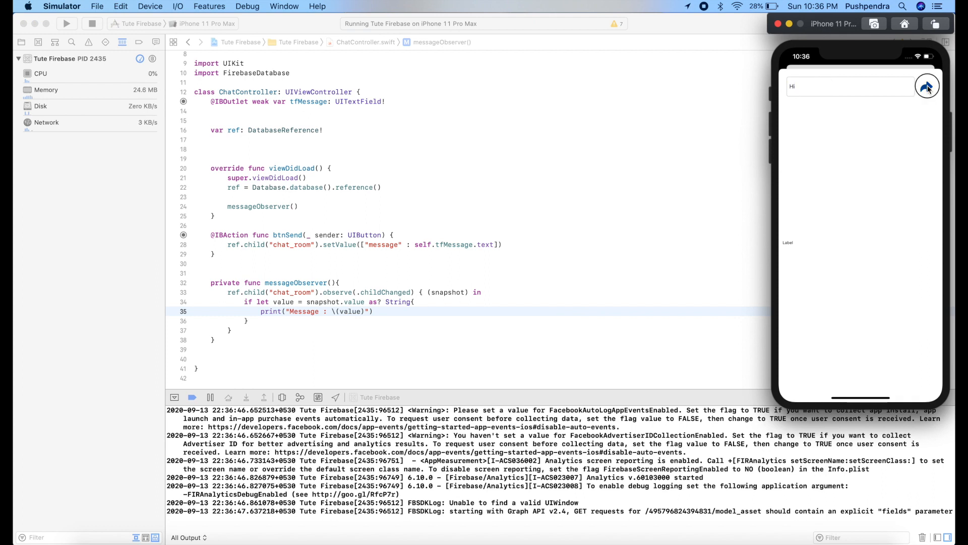
left_click(926, 87)
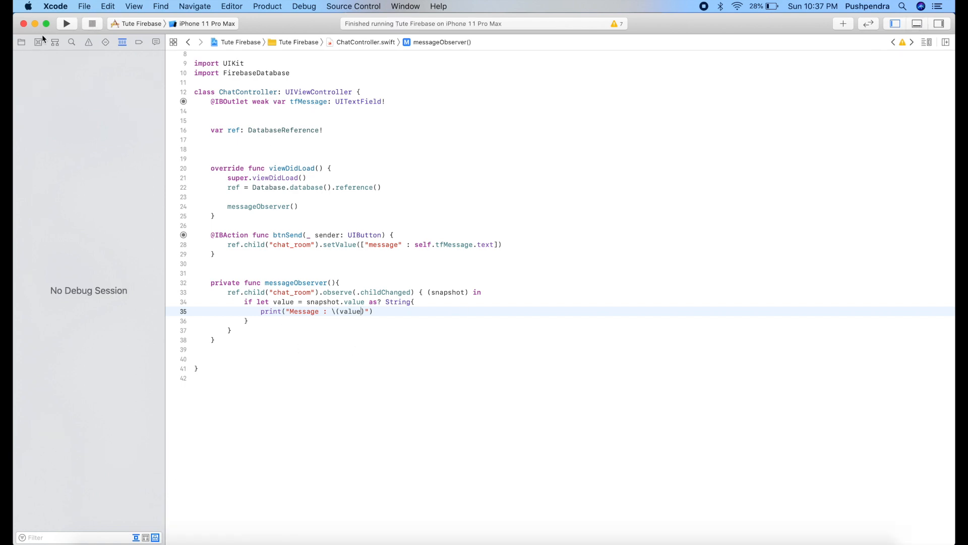
- Connect the chat label in Main.storyboard as outlet lbMessage and return to ChatController code
left_click(20, 43)
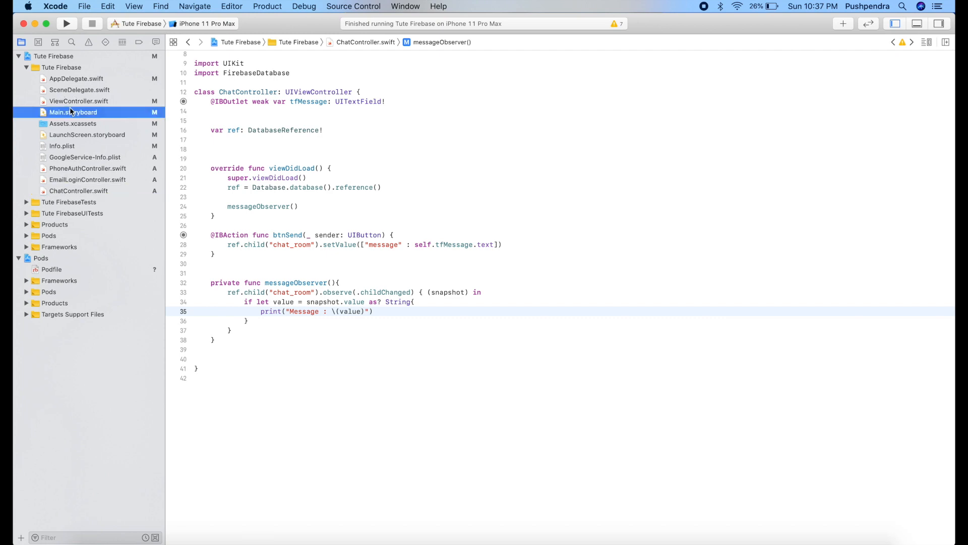
left_click(72, 112)
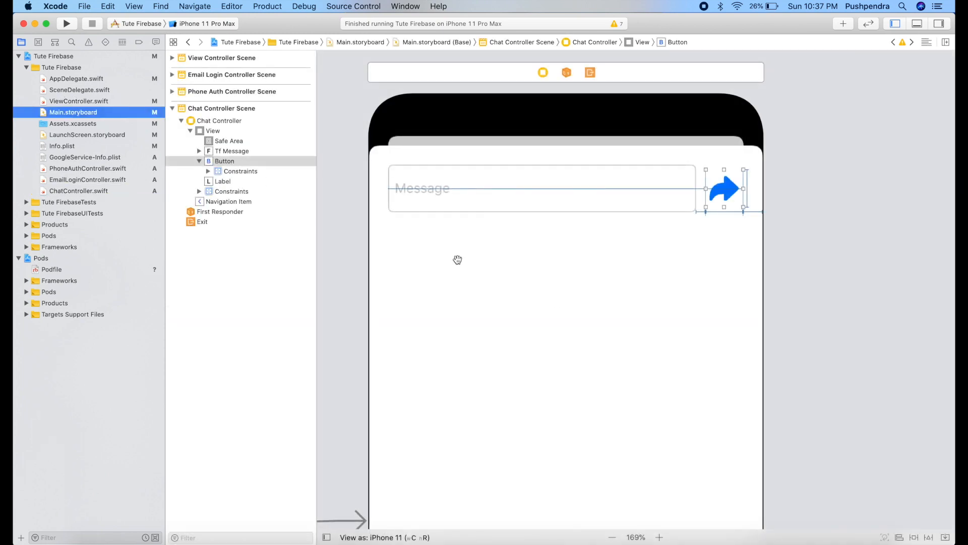
left_click(221, 182)
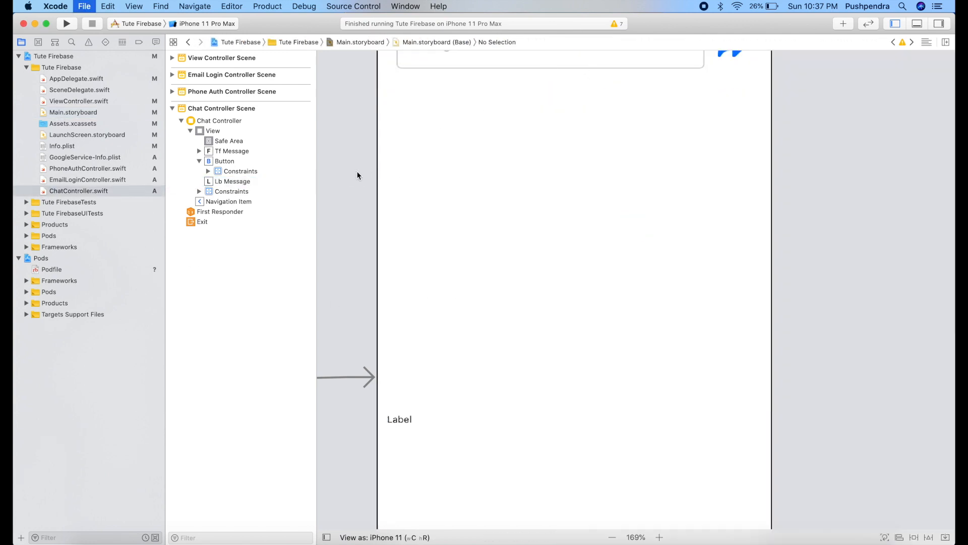
left_click(75, 179)
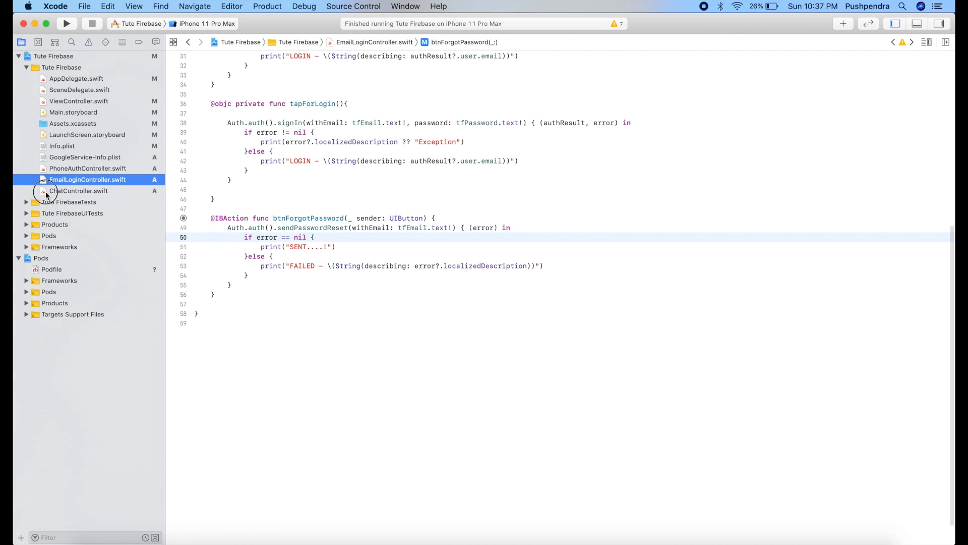
left_click(78, 190)
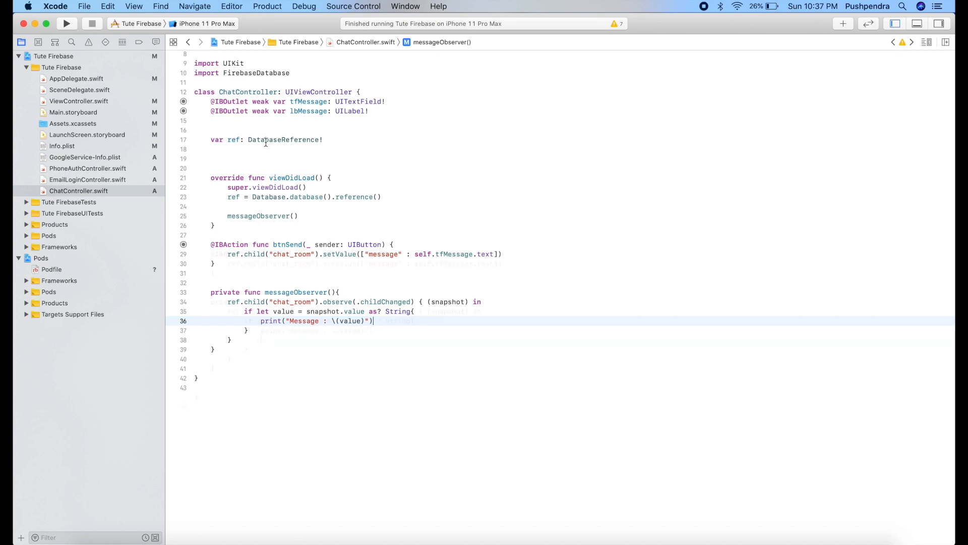
- Set self.lbMessage.text = value in messageObserver and target the iPhone 11 Pro simulator
type("lbMessage")
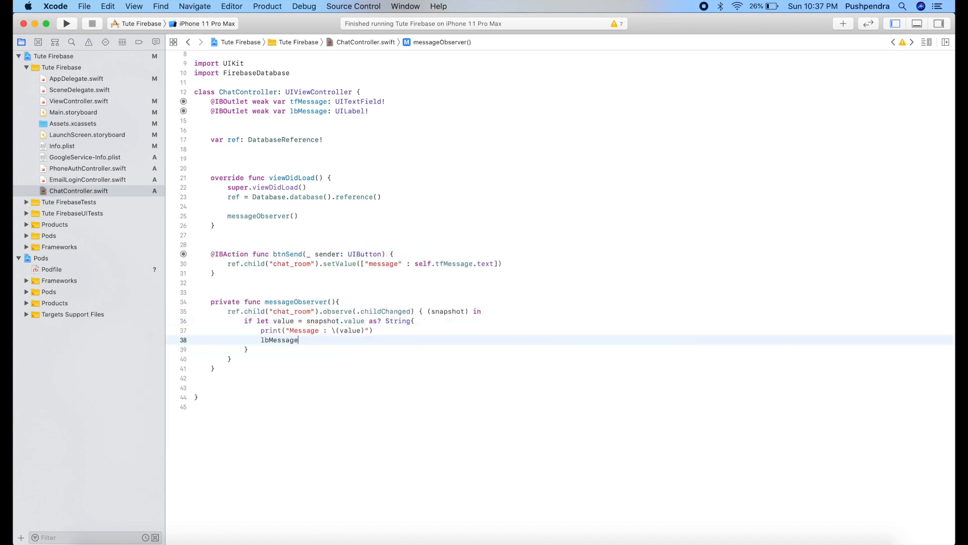
type(".")
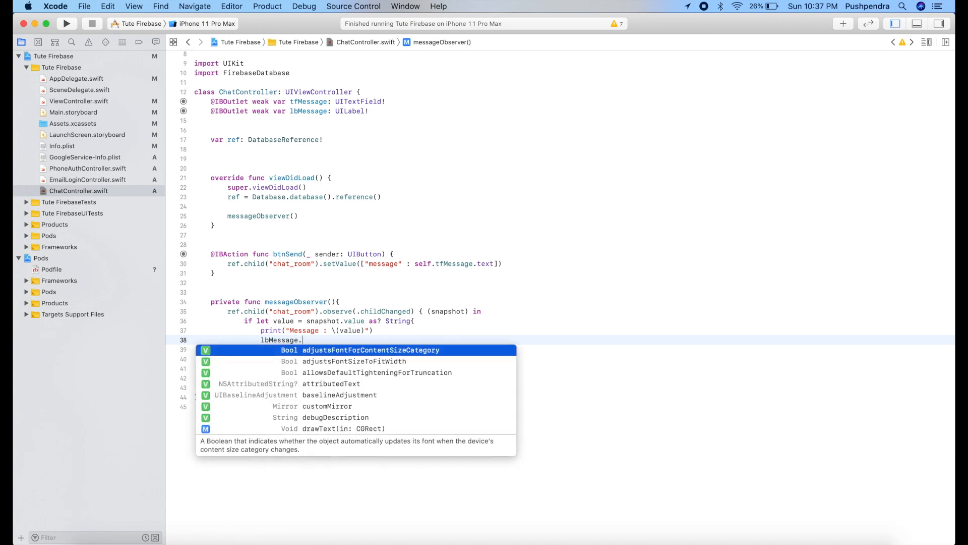
type("text =")
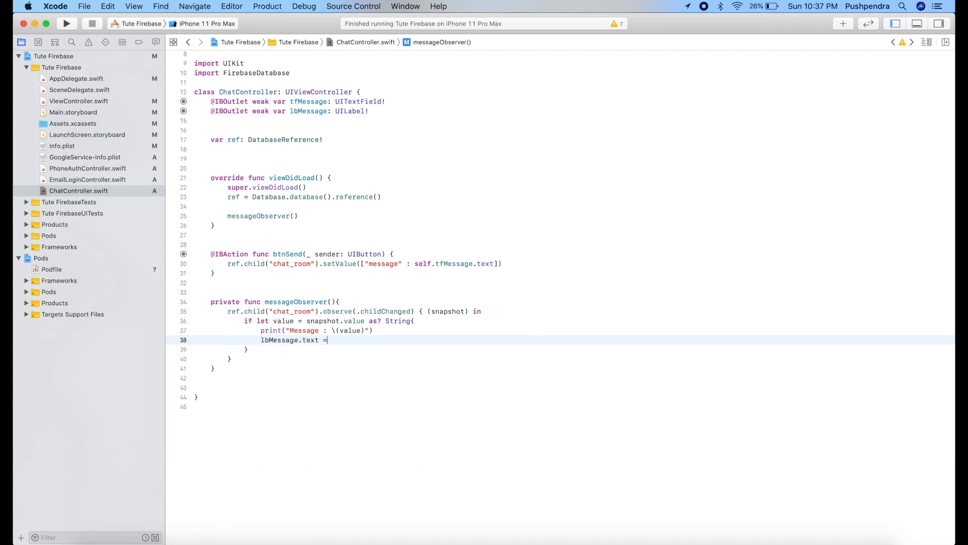
type("value")
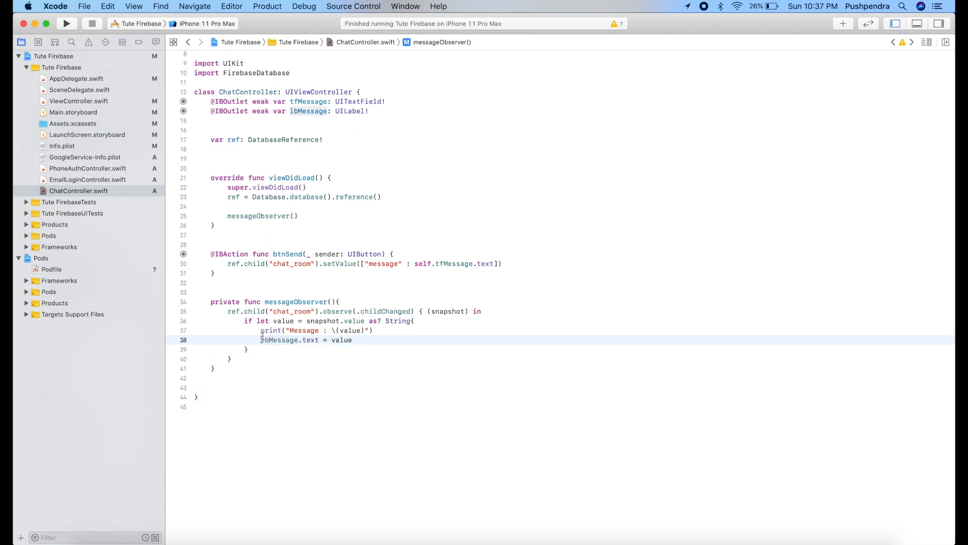
type("self.")
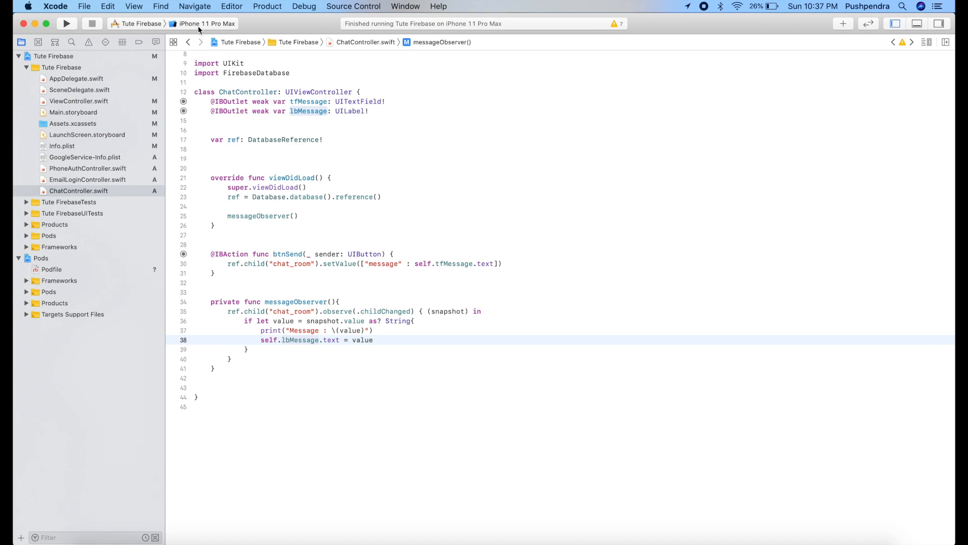
left_click(67, 23)
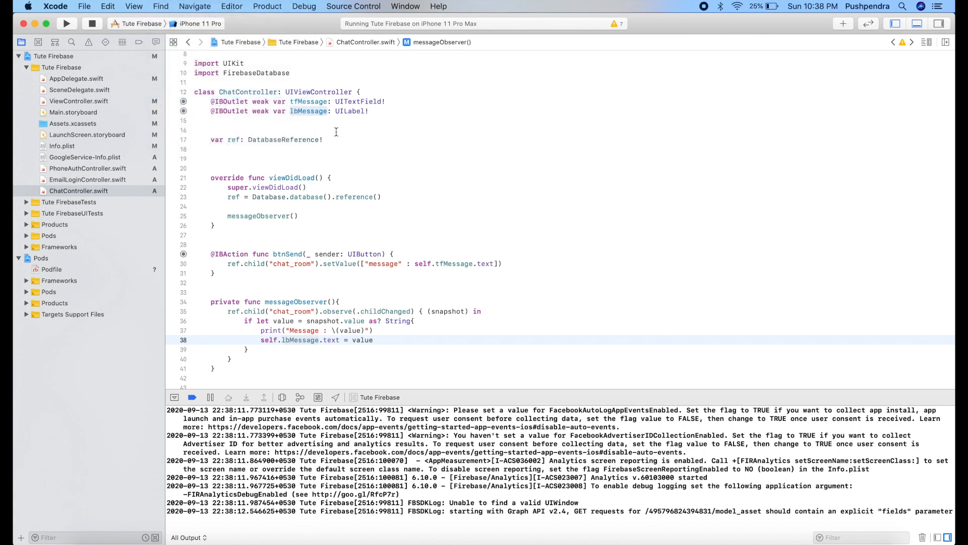
- Open the Chat screen on iPhone 11 Pro and send 'hi', updating both simulators' labels
left_click(67, 24)
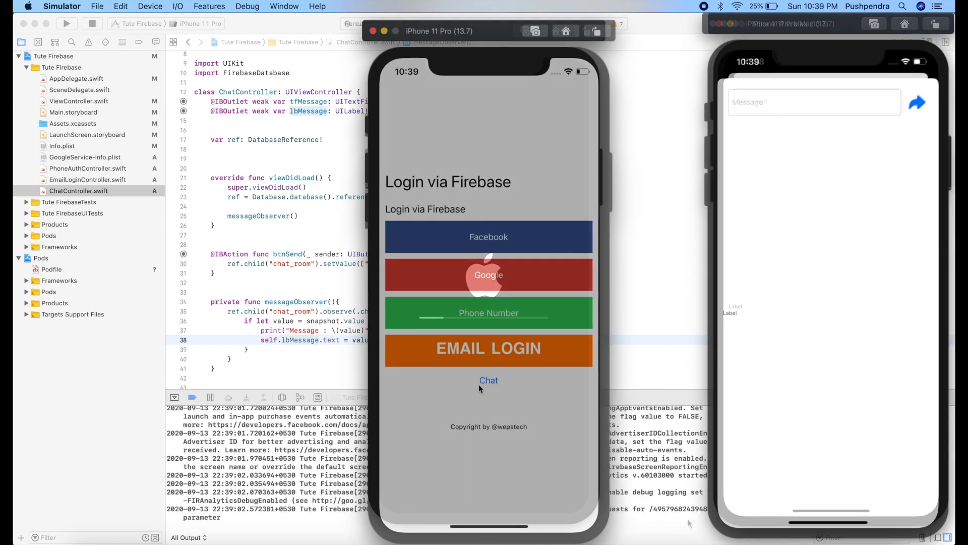
left_click(488, 380)
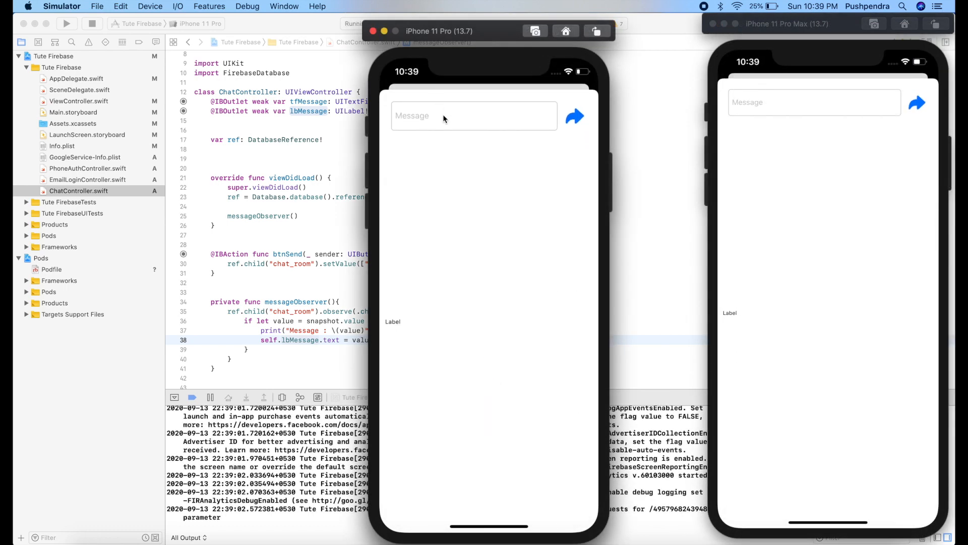
left_click(445, 116)
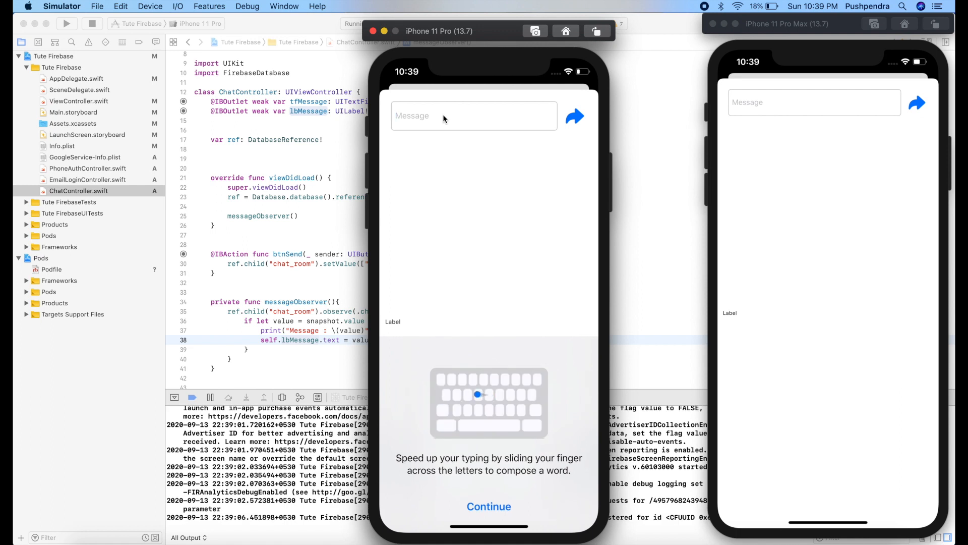
left_click(489, 506)
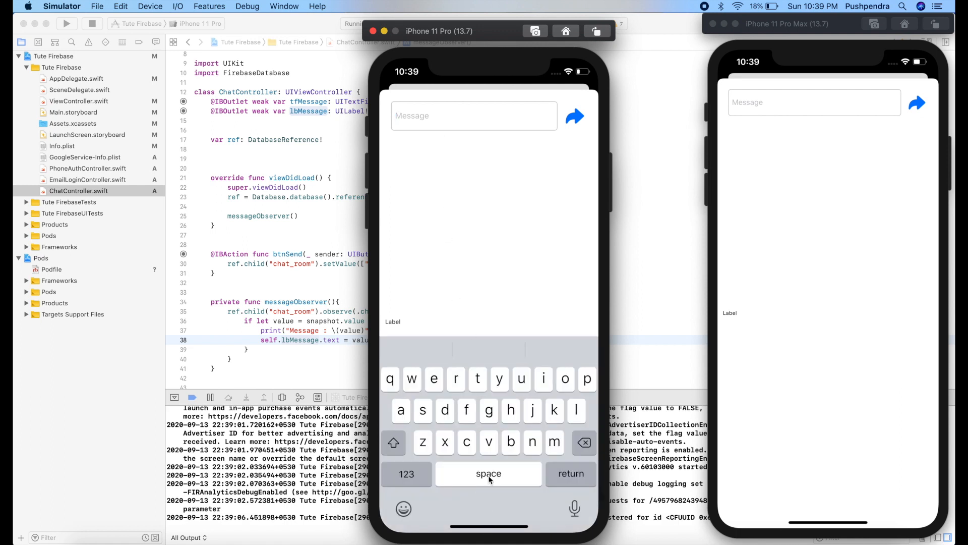
type("hi")
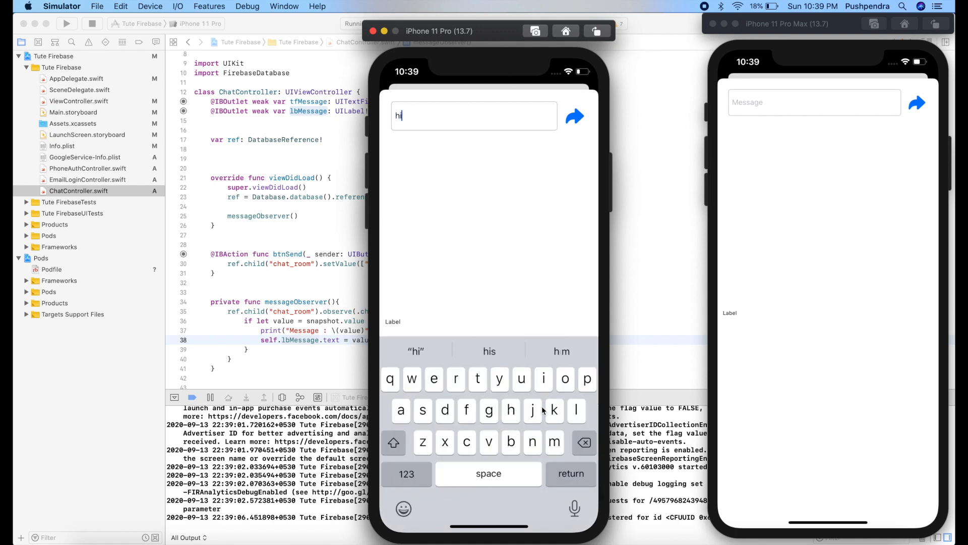
left_click(573, 117)
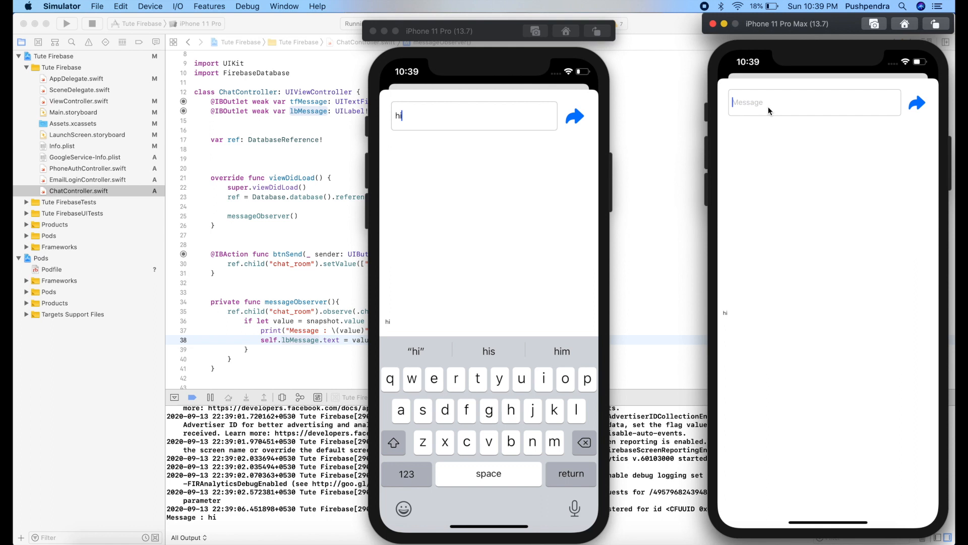
- Send 'Hello' from the second simulator to the chat room
type("Hello")
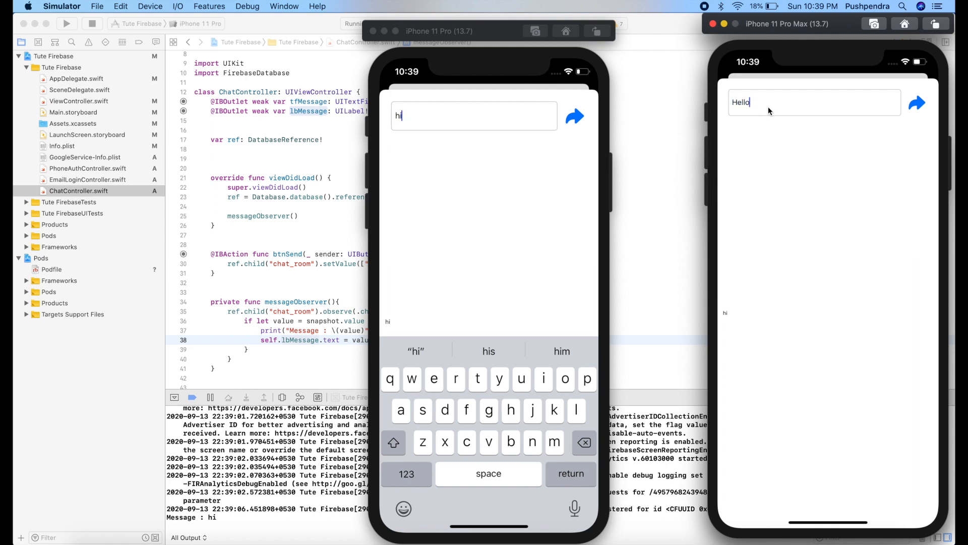
left_click(918, 103)
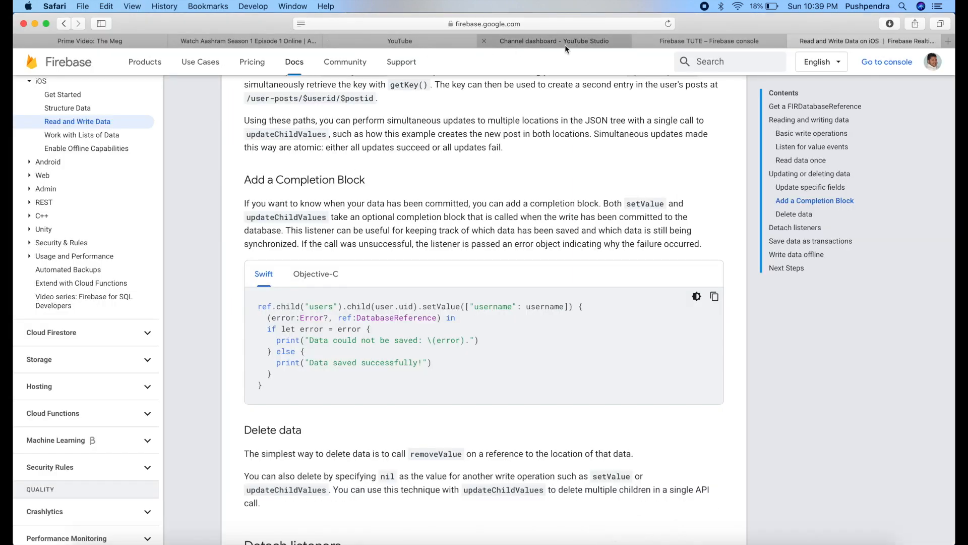
- Watch chat_room's message become 'Hi How are you' in the Firebase Realtime Database data
left_click(708, 40)
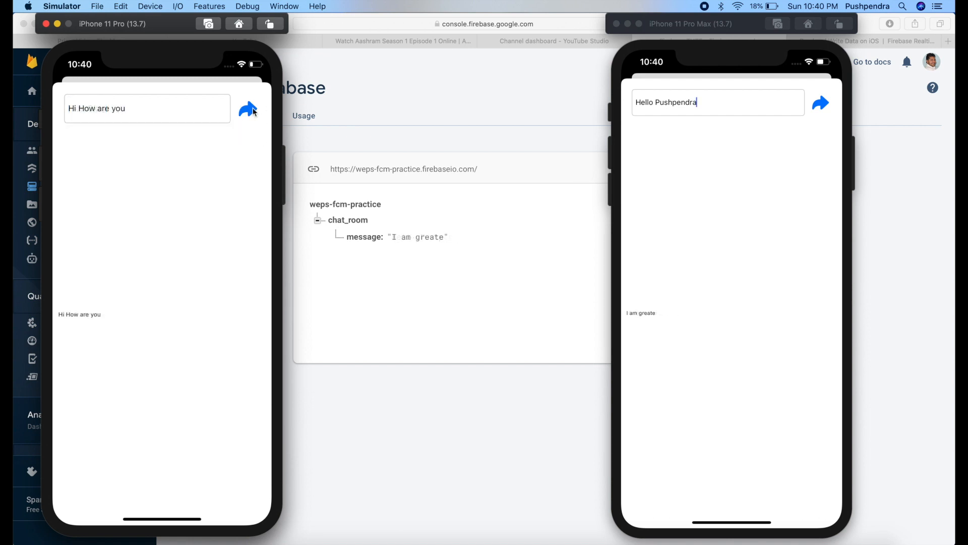
left_click(248, 109)
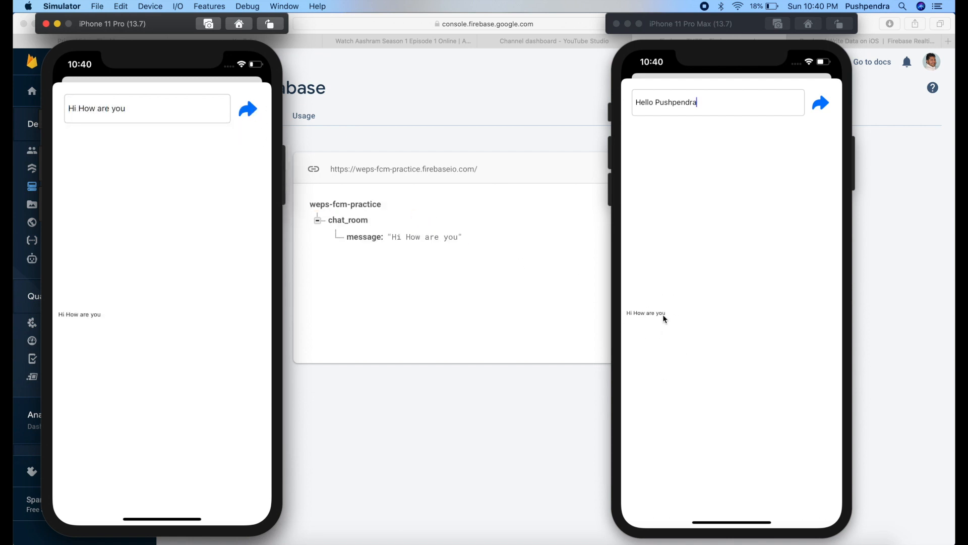
mouse_move(119, 306)
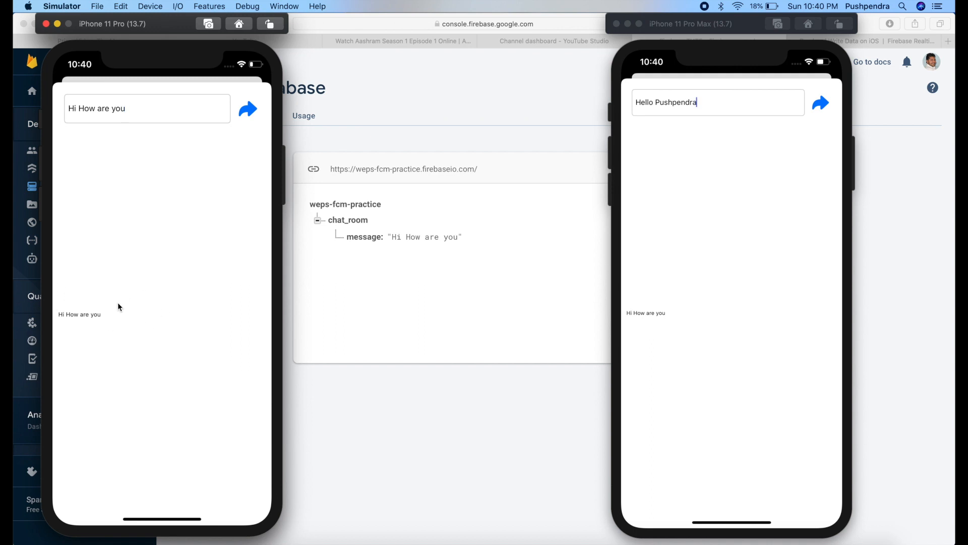
mouse_move(644, 351)
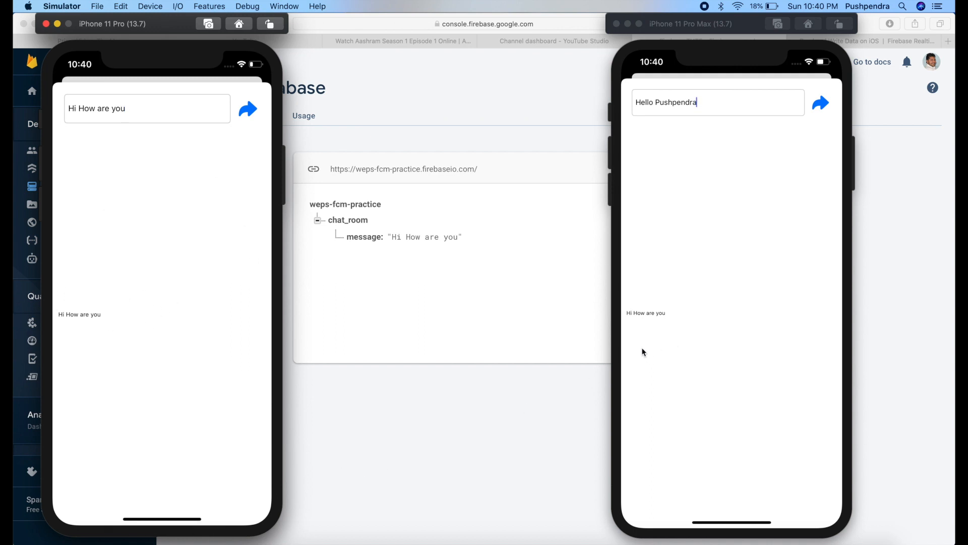
mouse_move(603, 360)
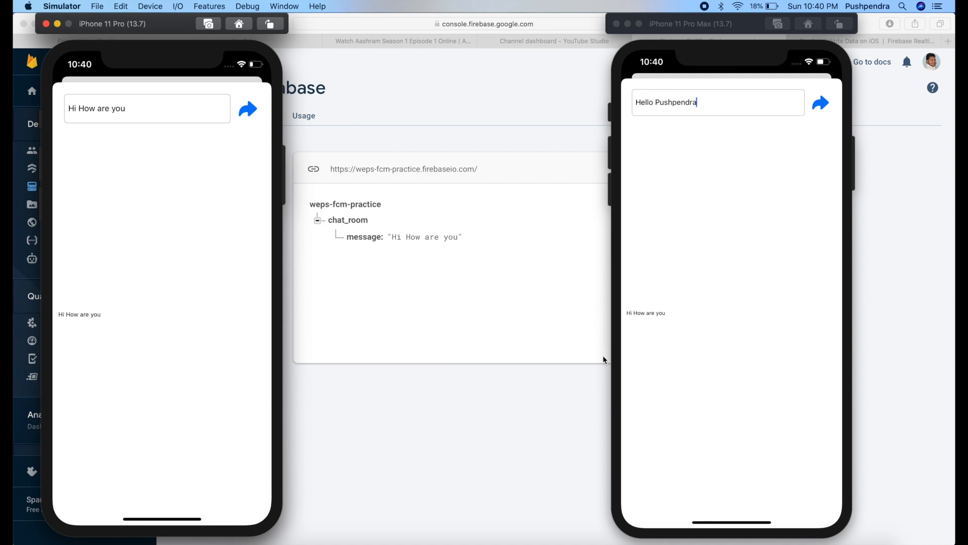
mouse_move(644, 404)
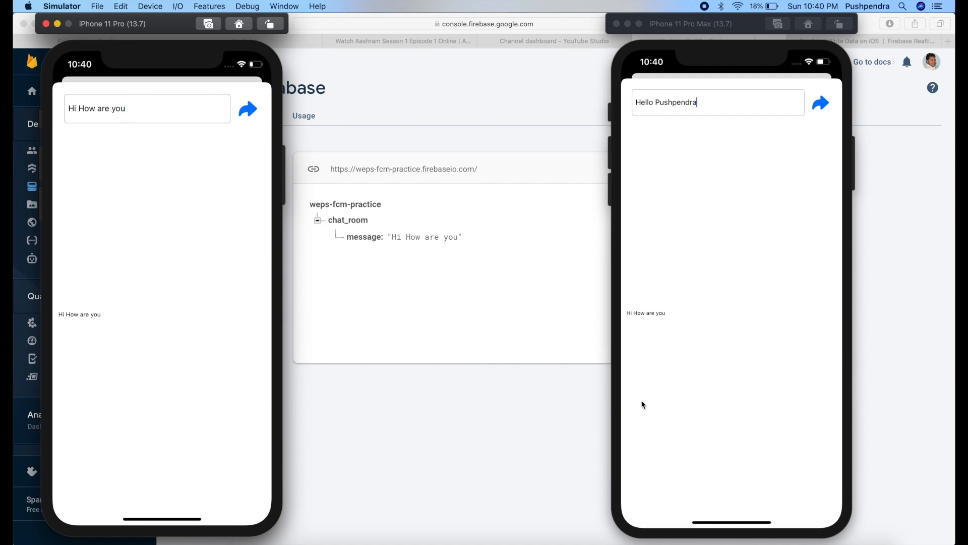
mouse_move(453, 345)
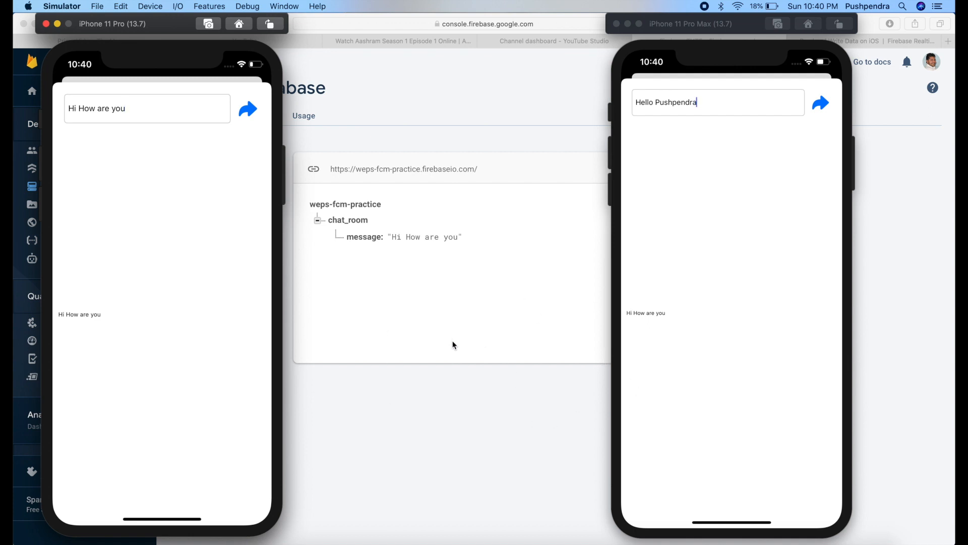
mouse_move(631, 329)
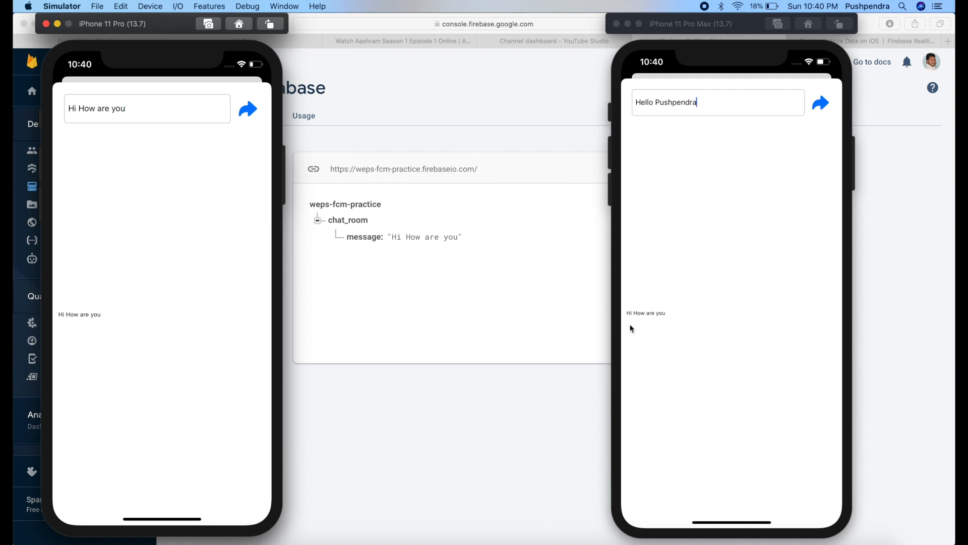
mouse_move(637, 344)
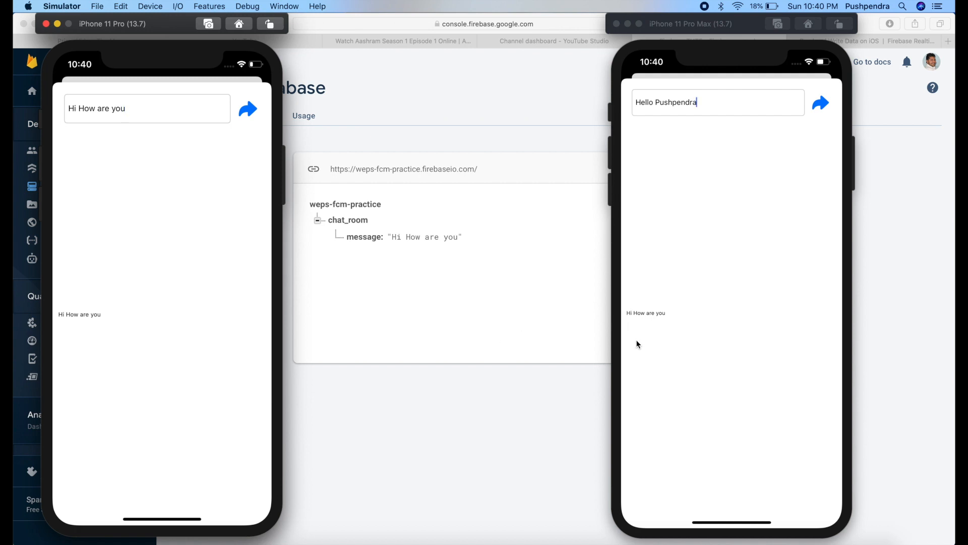
mouse_move(565, 406)
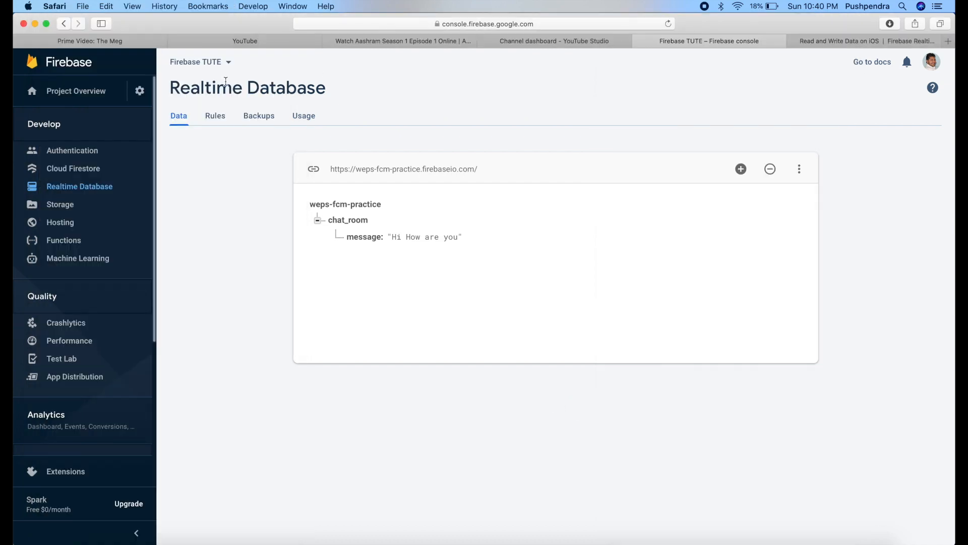
- Browse down the channel's Videos tab through older iOS Swift tutorials
left_click(244, 40)
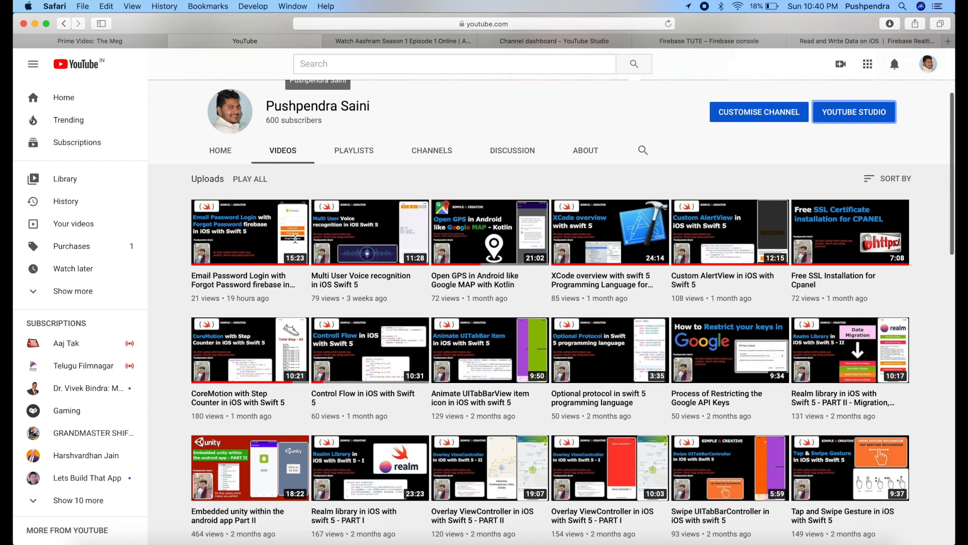
scroll("down", 3)
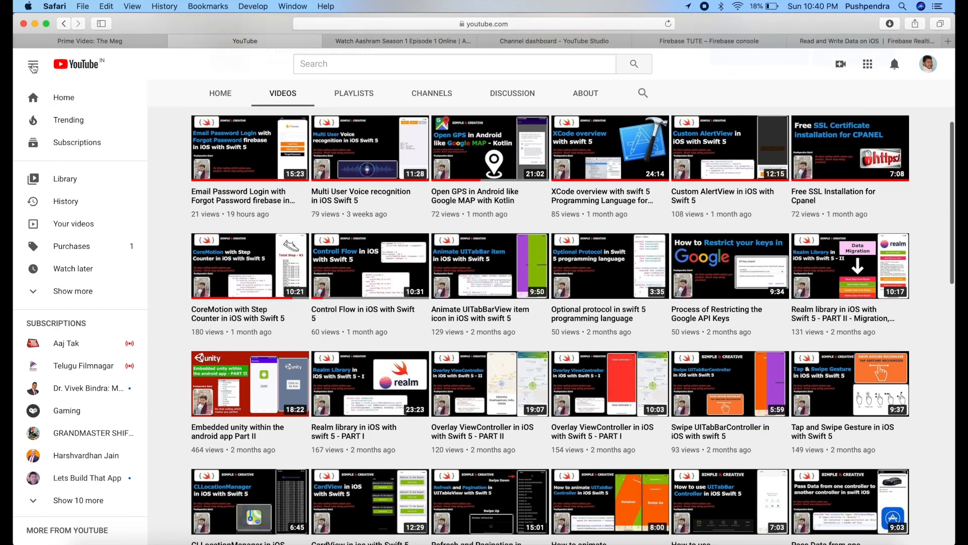
scroll("down", 3)
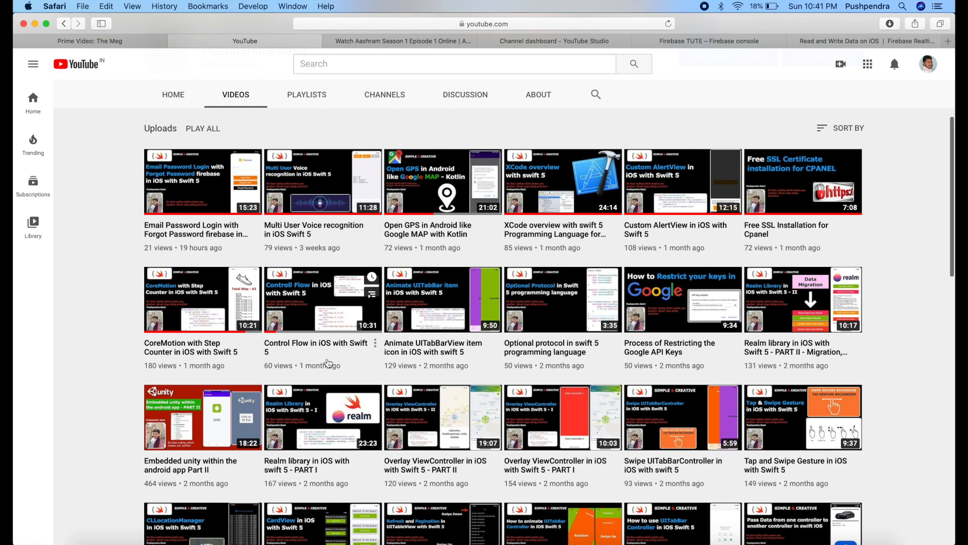
scroll("down", 3)
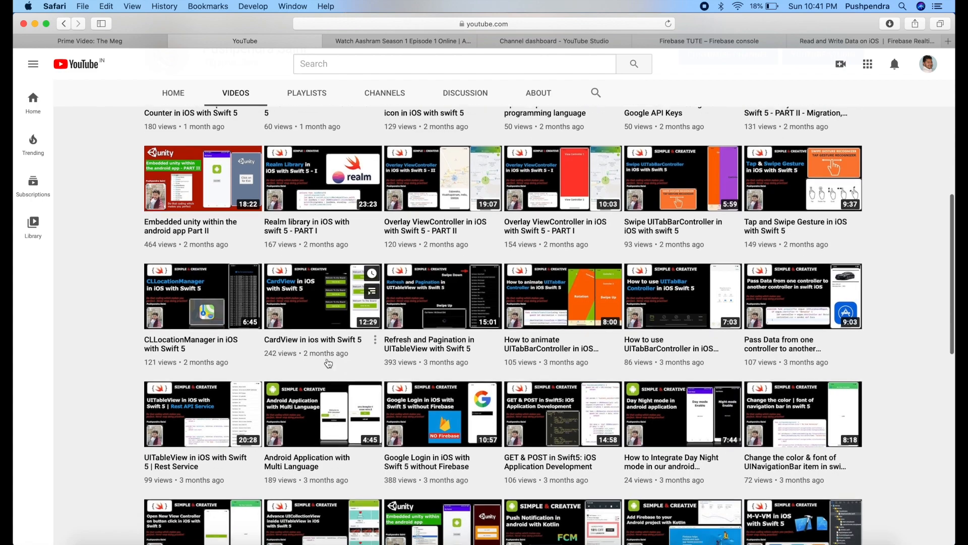
scroll("down", 3)
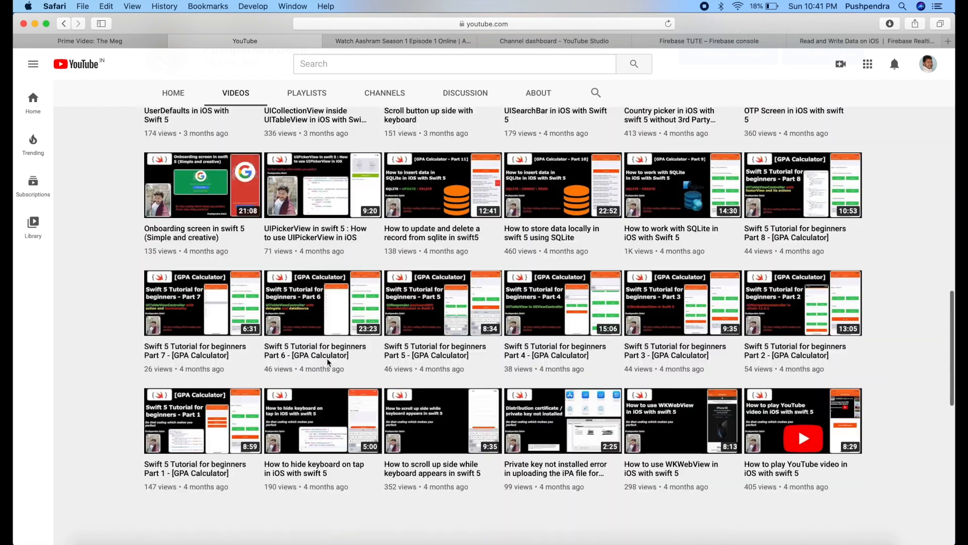
scroll("down", 3)
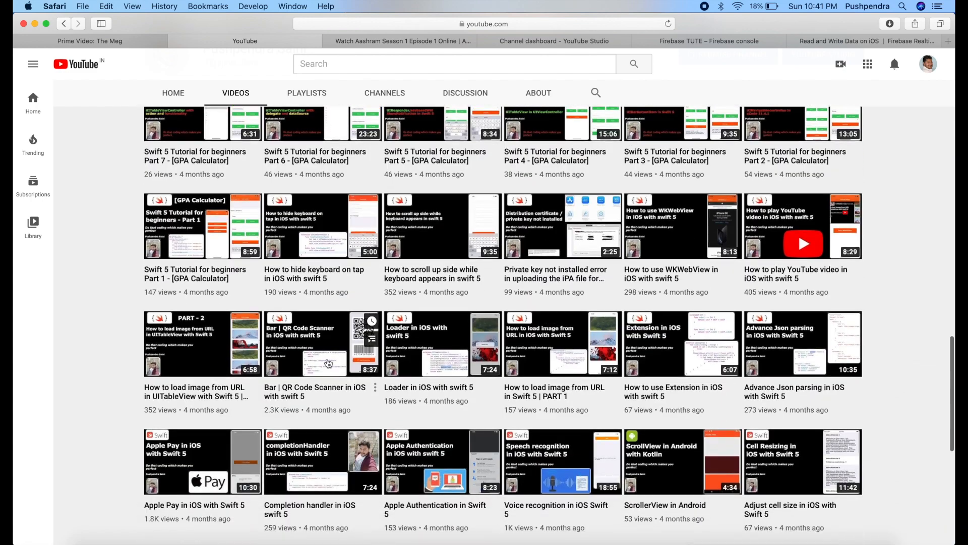